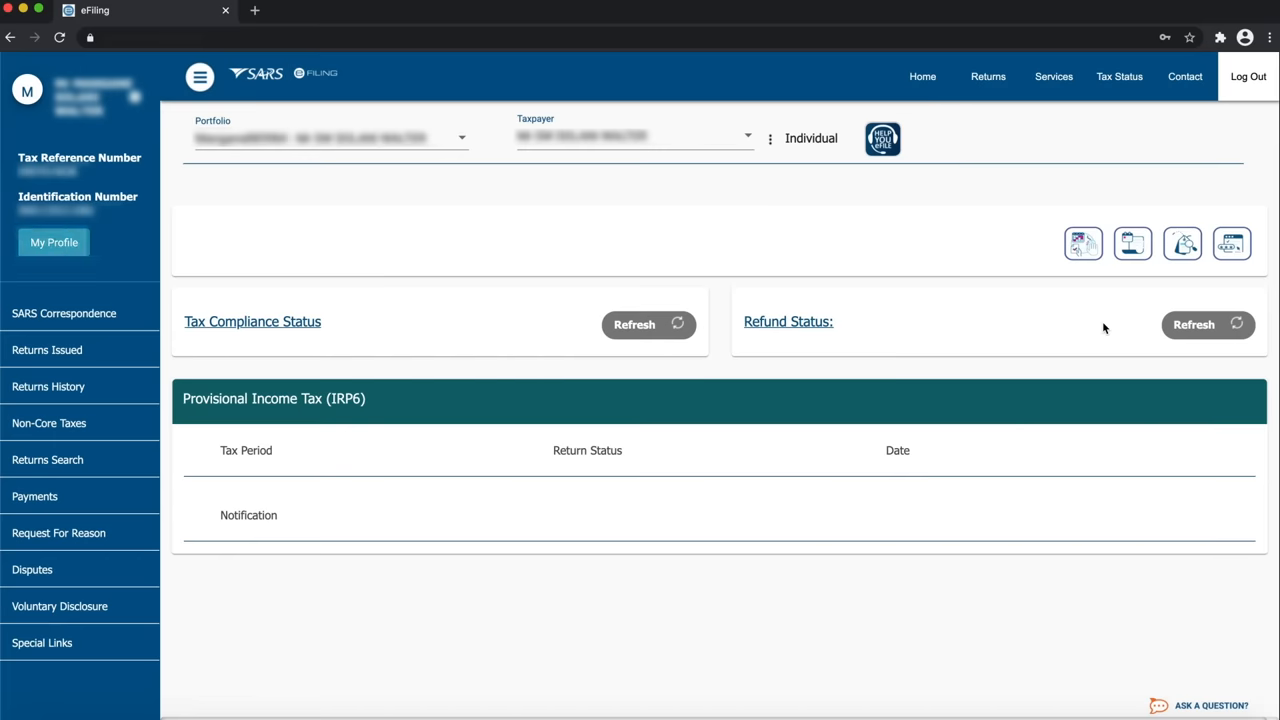
Show the My Profile menu with profile setup and portfolio management options.
{"action": "left_click", "coordinate": [54, 242]}
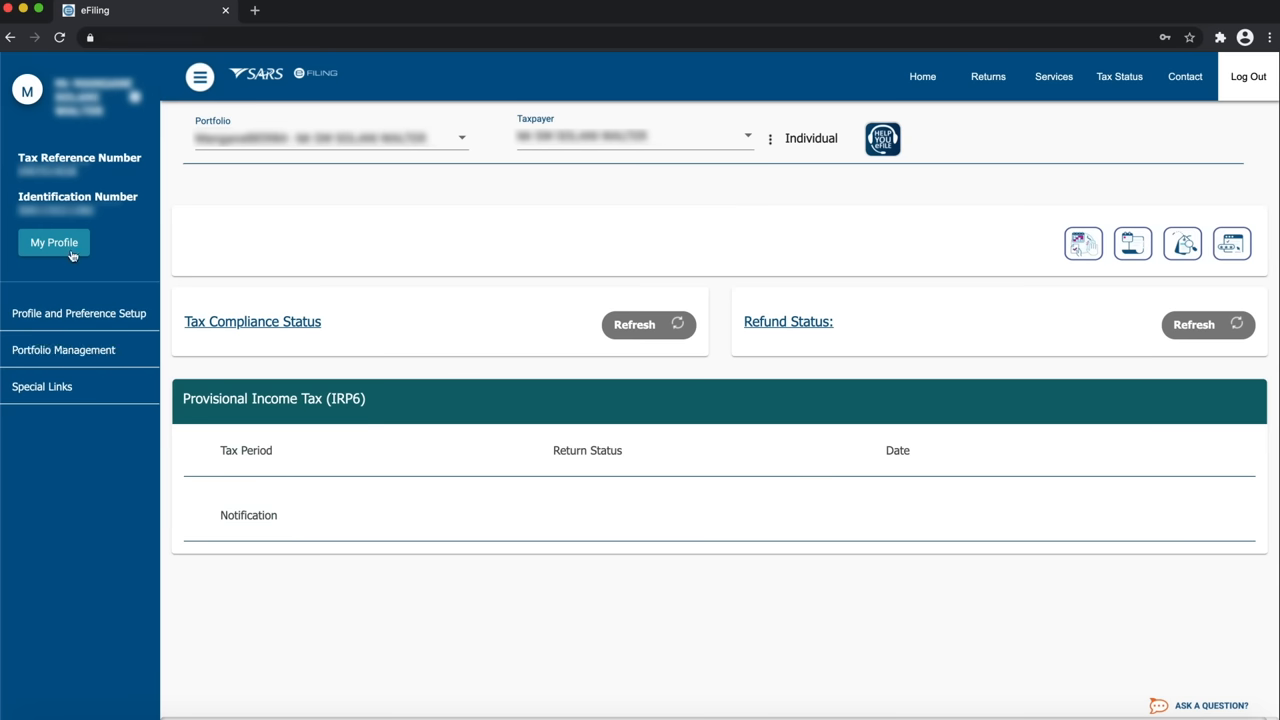
{"action": "mouse_move", "coordinate": [64, 349]}
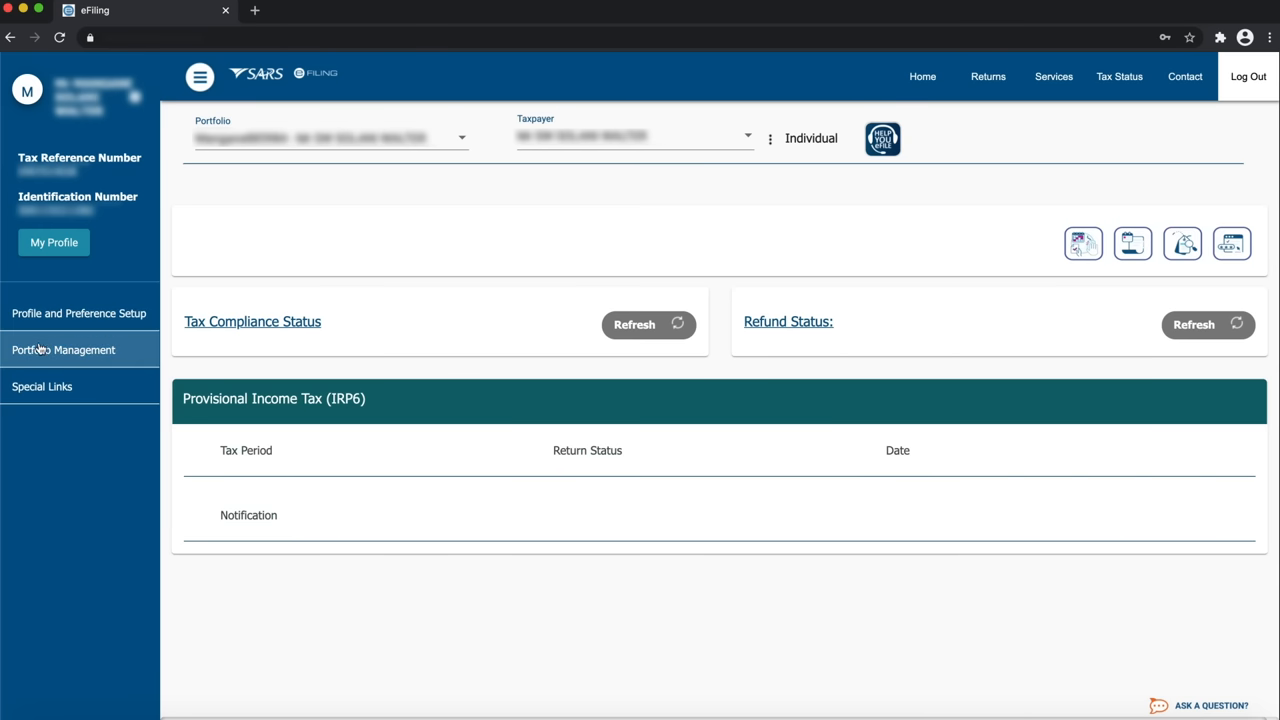
Add a new portfolio of type Organisation from Portfolio Management and confirm.
{"action": "left_click", "coordinate": [64, 349]}
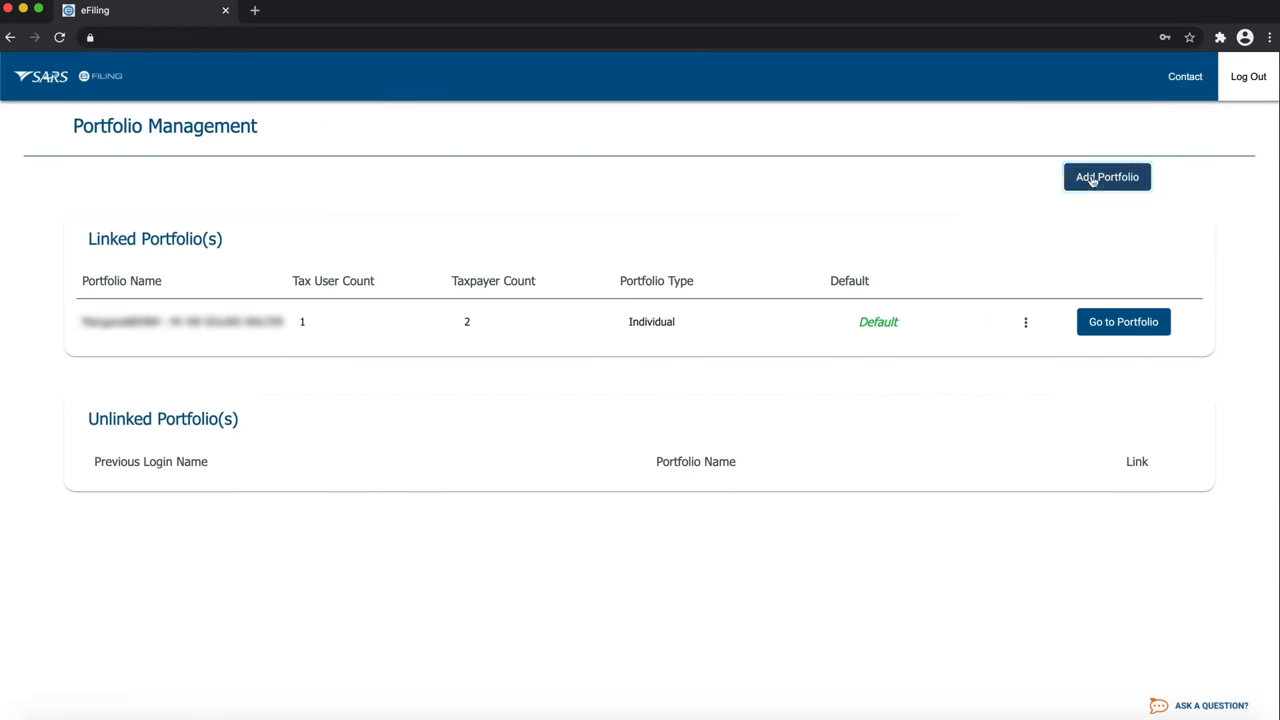
{"action": "left_click", "coordinate": [1107, 177]}
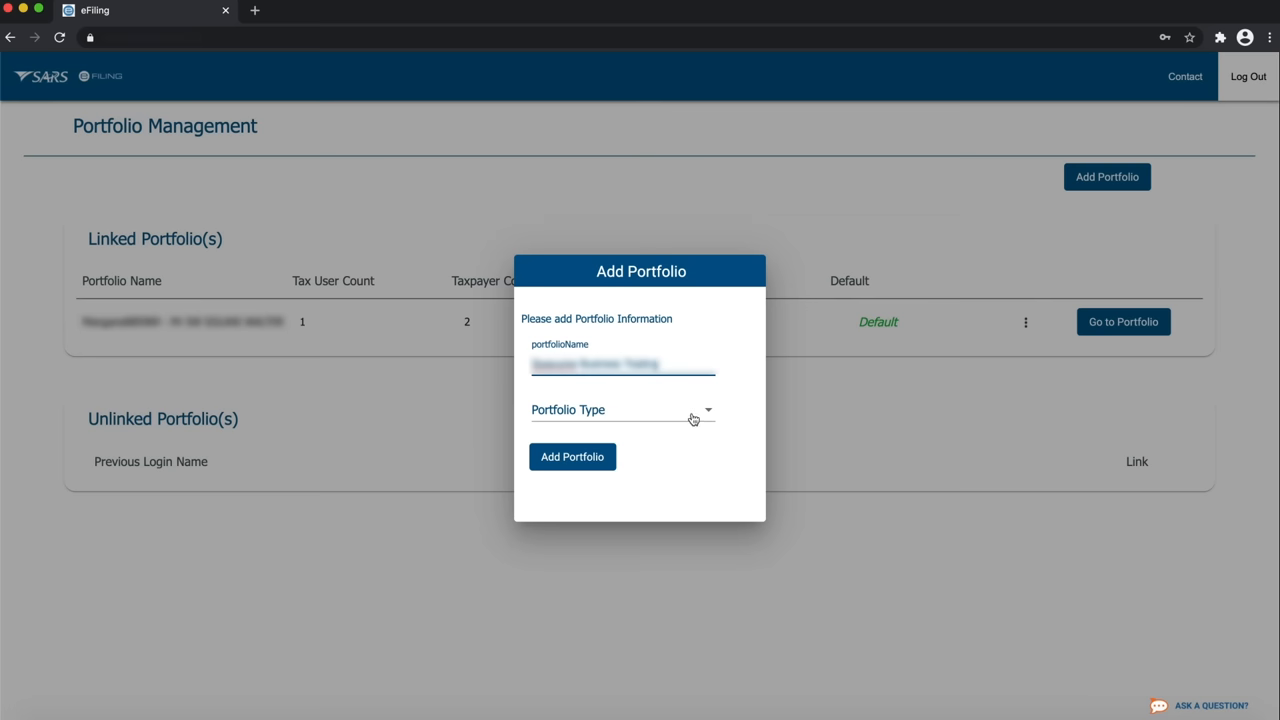
{"action": "left_click", "coordinate": [622, 410]}
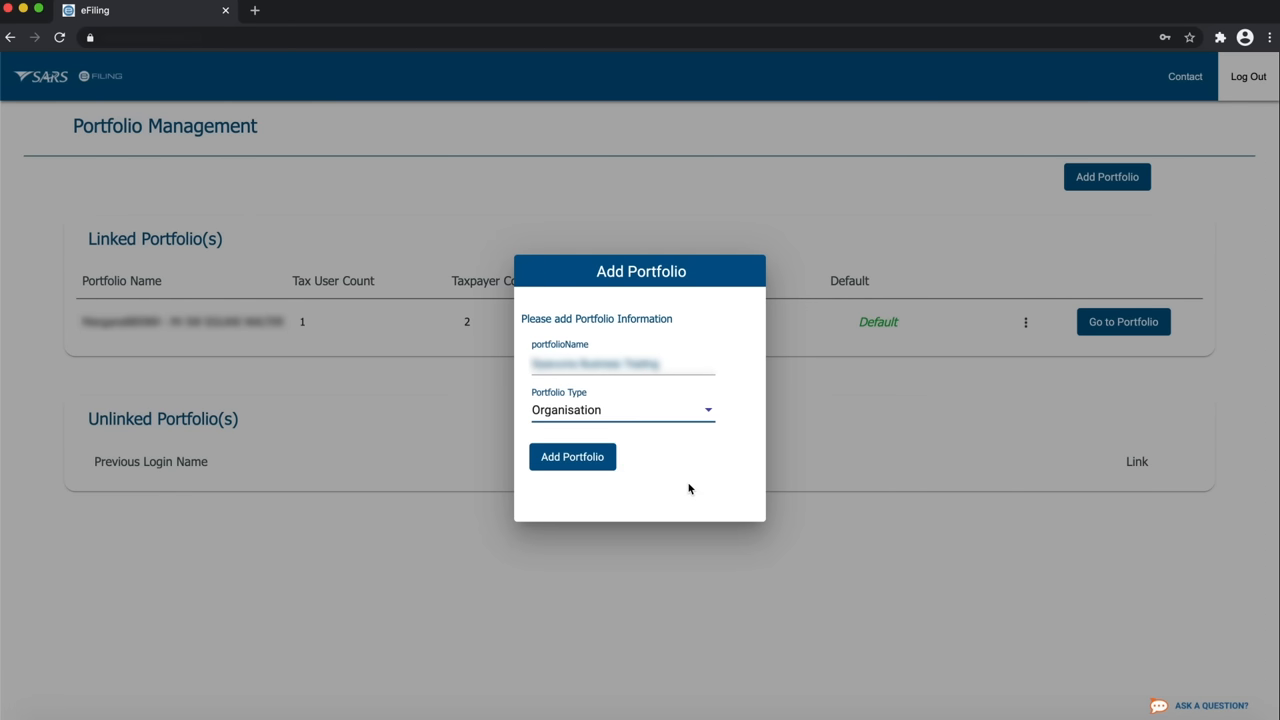
{"action": "left_click", "coordinate": [572, 456]}
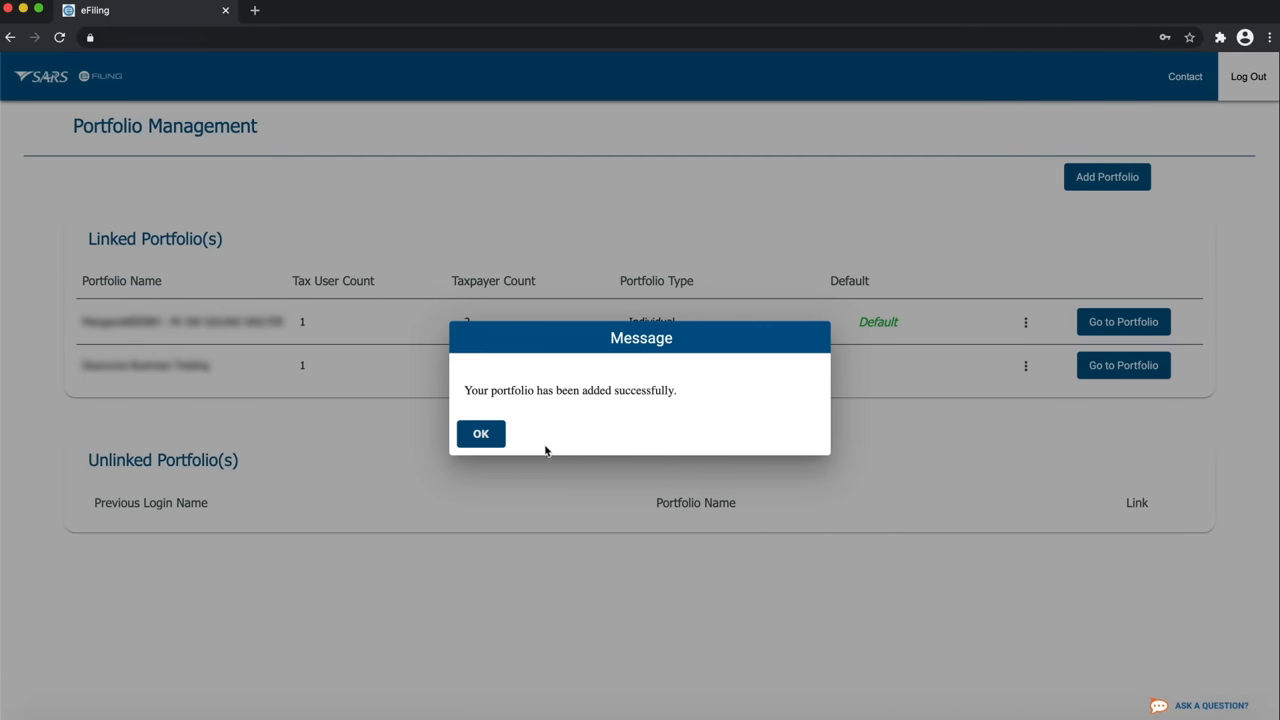
{"action": "left_click", "coordinate": [480, 433]}
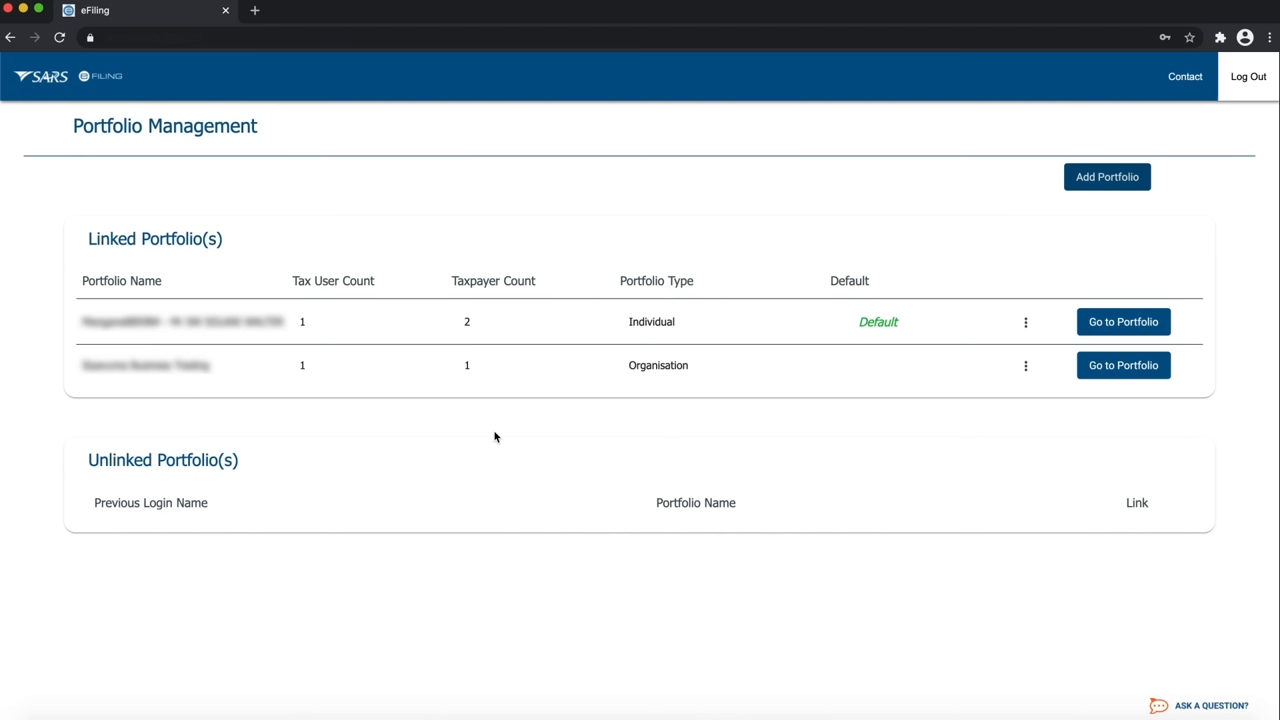
{"action": "mouse_move", "coordinate": [1026, 365]}
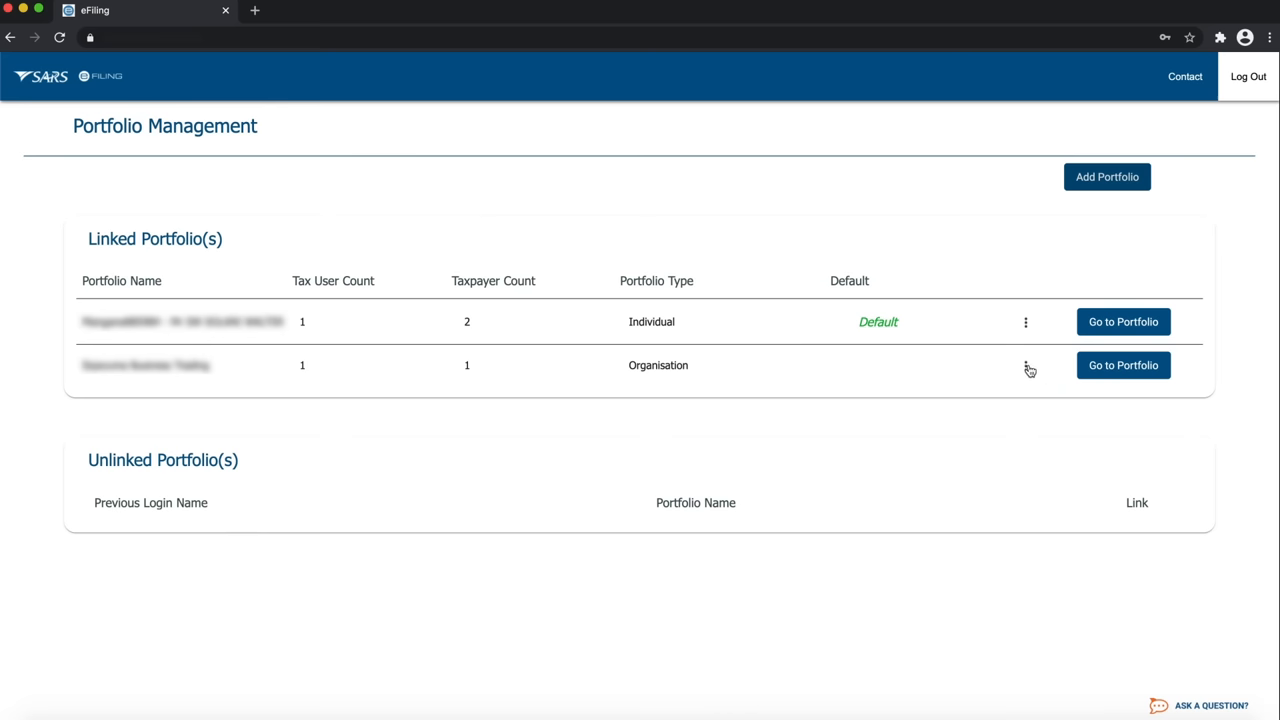
Set the Organisation portfolio as the default via its row options.
{"action": "left_click", "coordinate": [1025, 365]}
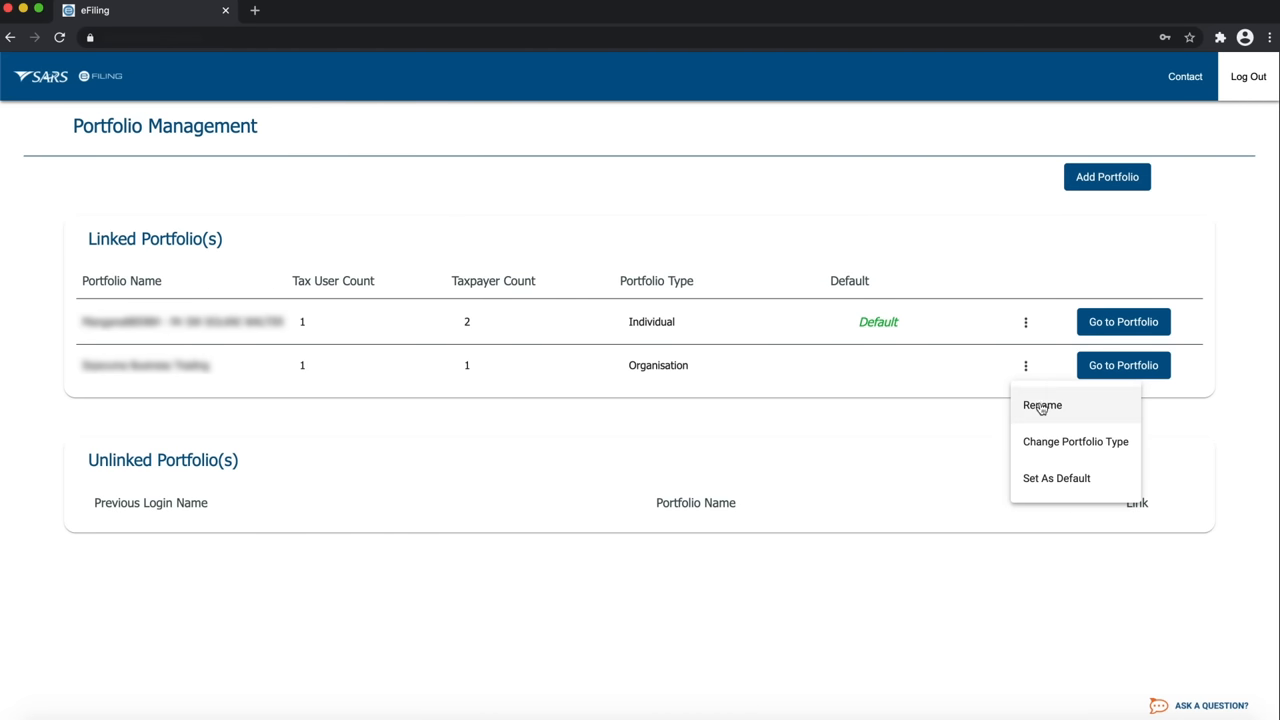
{"action": "left_click", "coordinate": [1056, 477]}
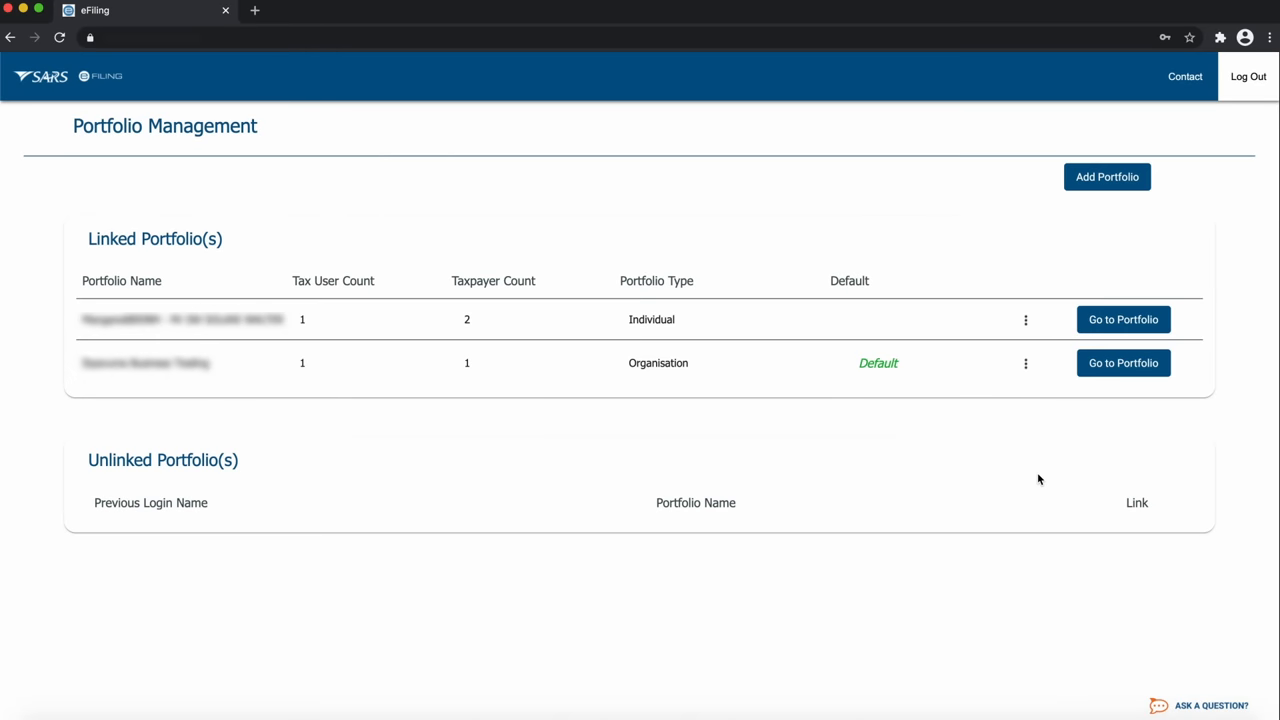
{"action": "mouse_move", "coordinate": [1103, 383]}
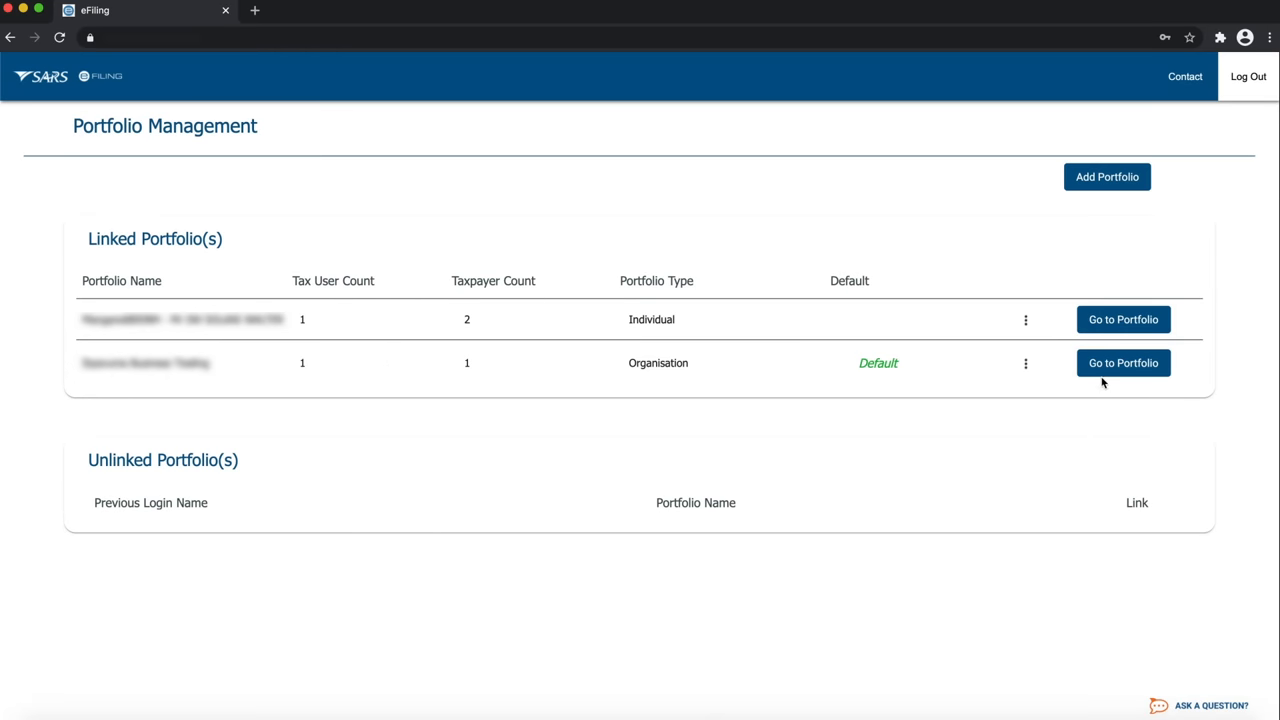
{"action": "mouse_move", "coordinate": [1123, 362]}
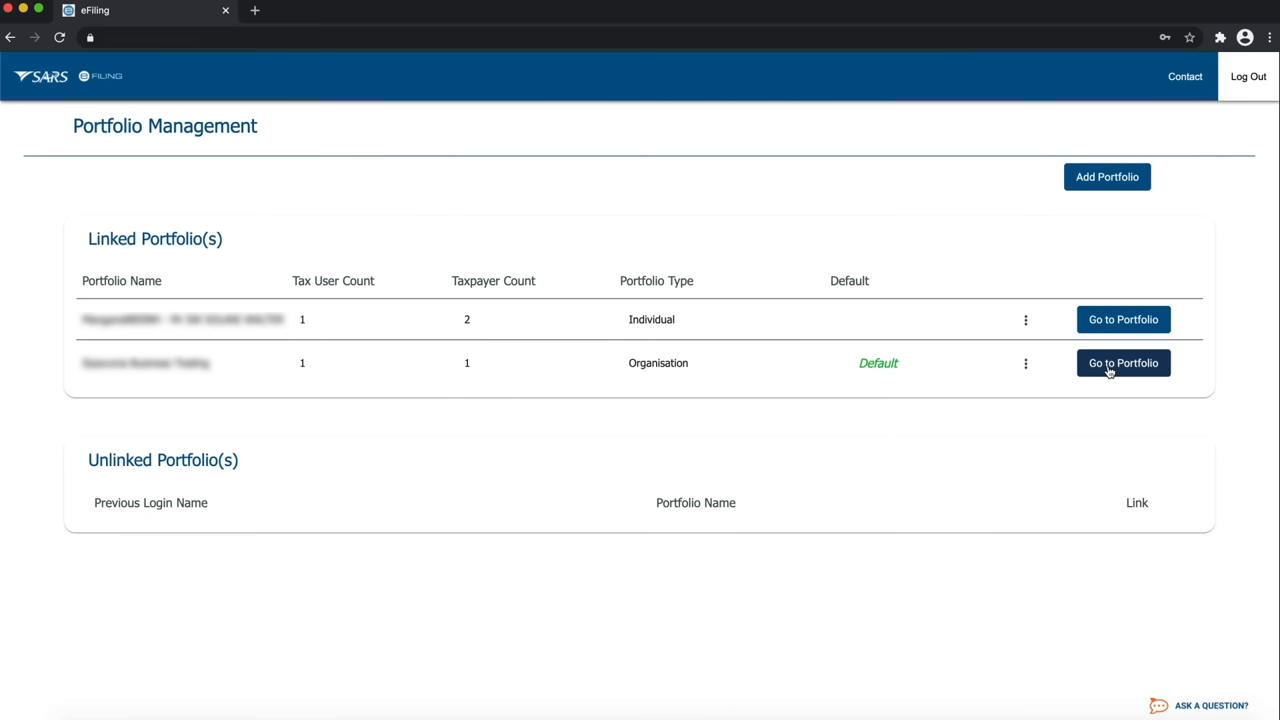
Switch into the Organisation portfolio and list its Organisations options.
{"action": "left_click", "coordinate": [1123, 363]}
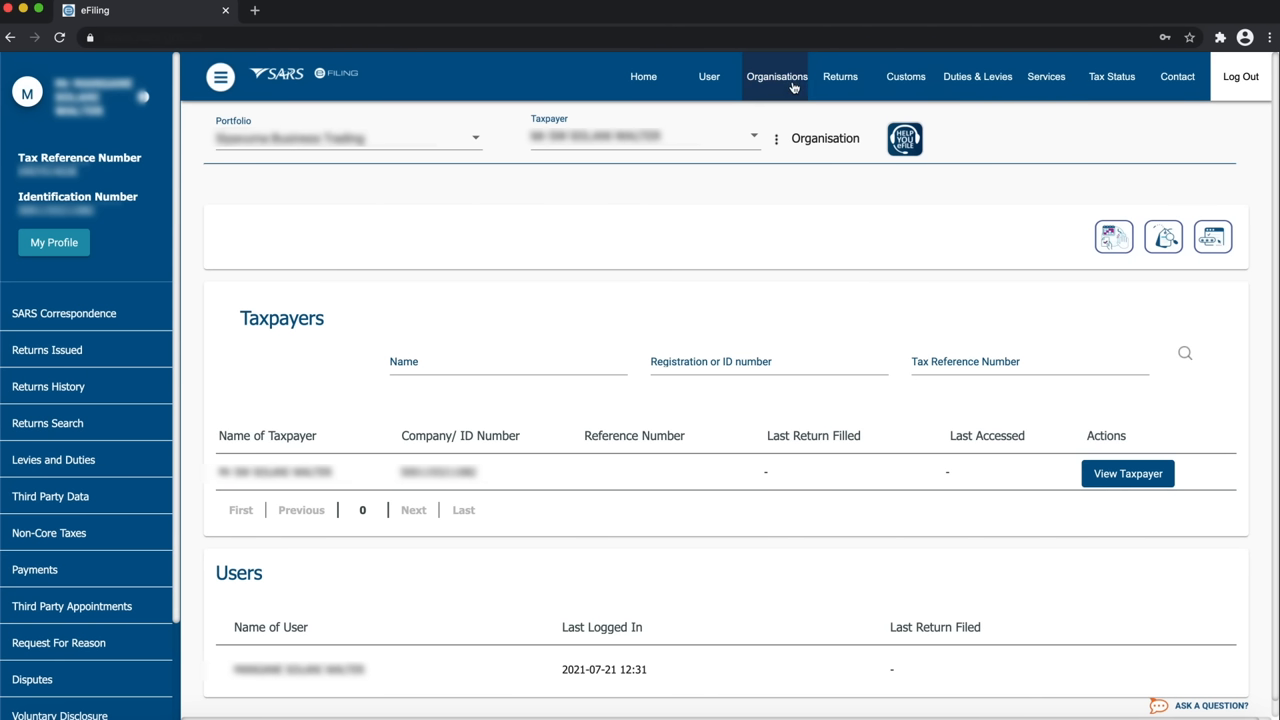
{"action": "left_click", "coordinate": [777, 76]}
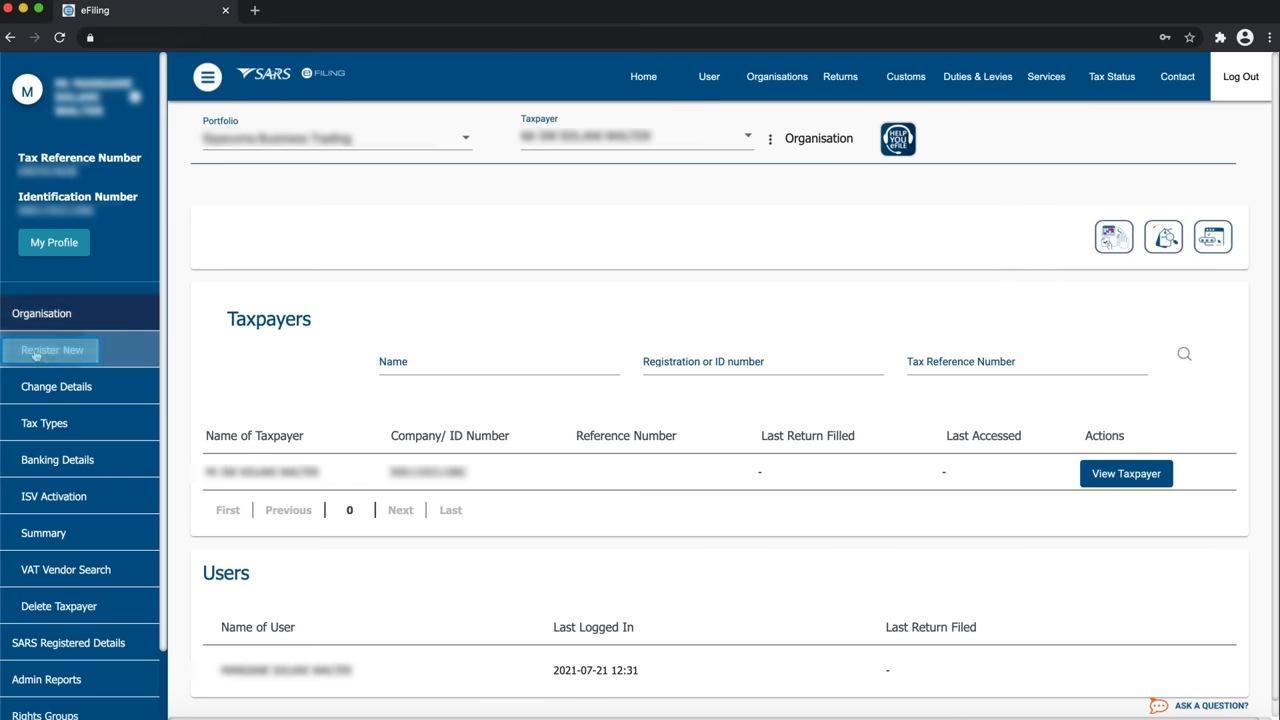
Open Register New and look up entities you represent as registered representative.
{"action": "left_click", "coordinate": [52, 350]}
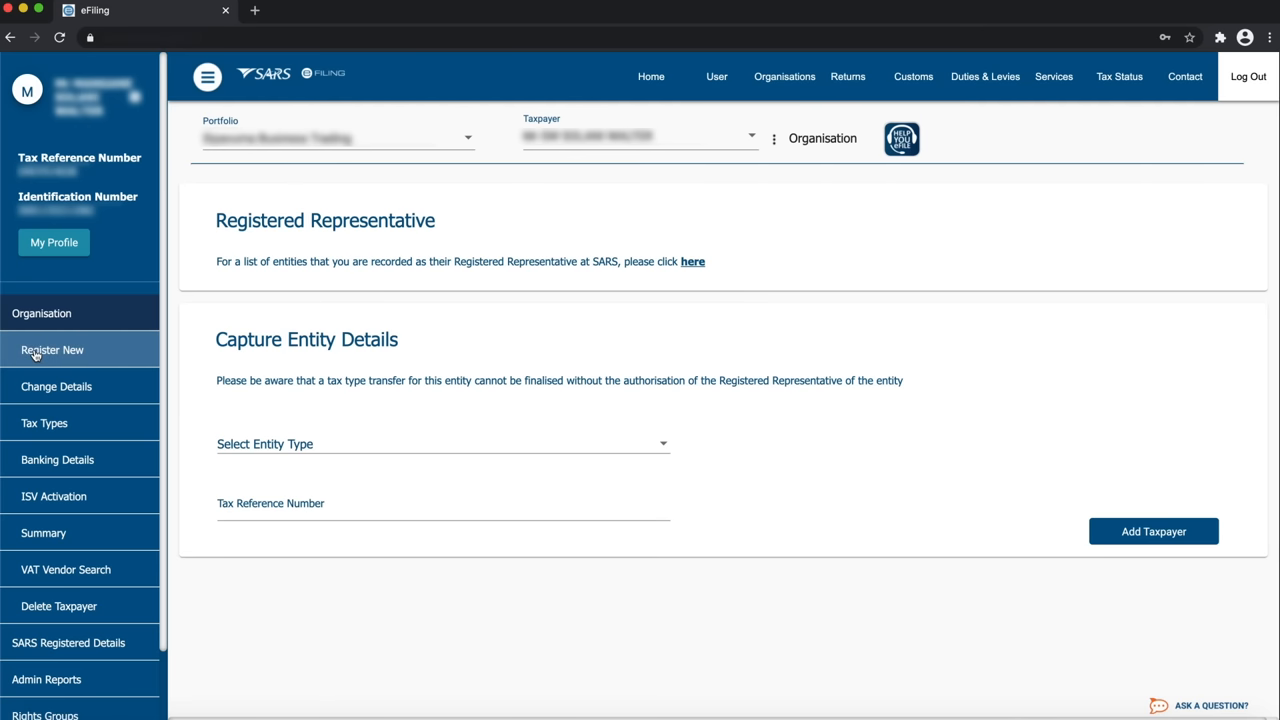
{"action": "mouse_move", "coordinate": [512, 257]}
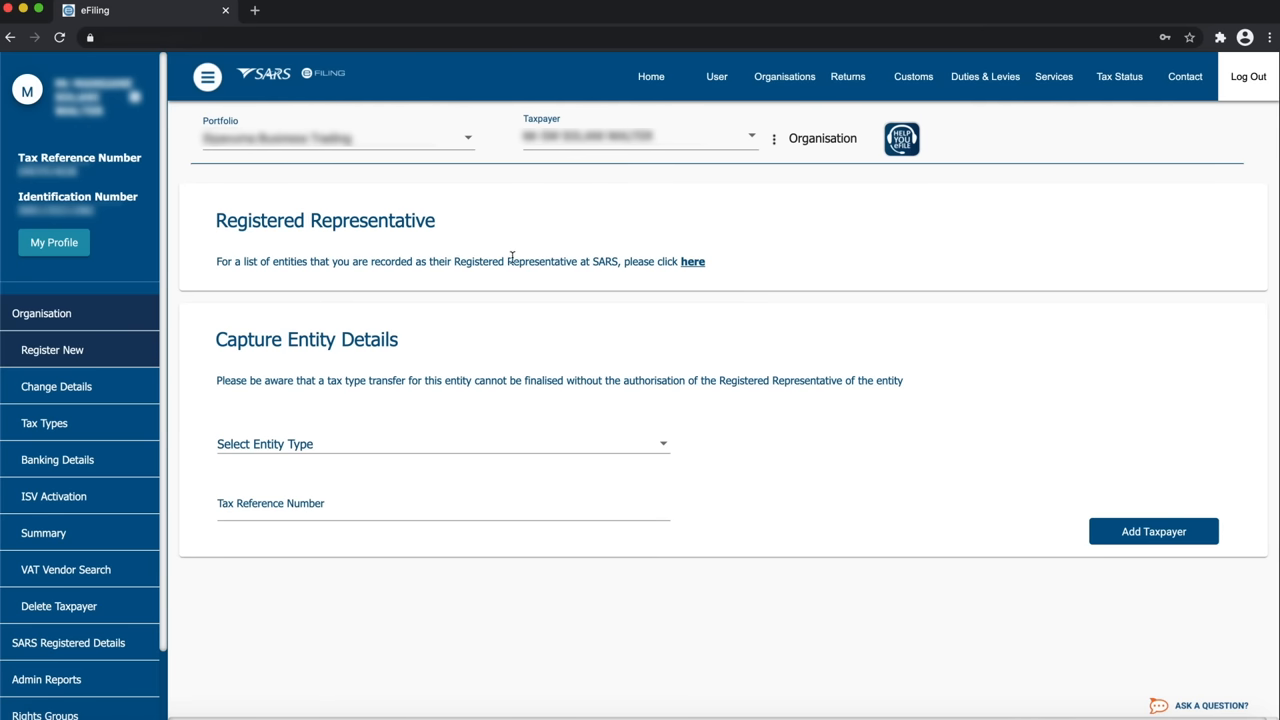
{"action": "mouse_move", "coordinate": [700, 268]}
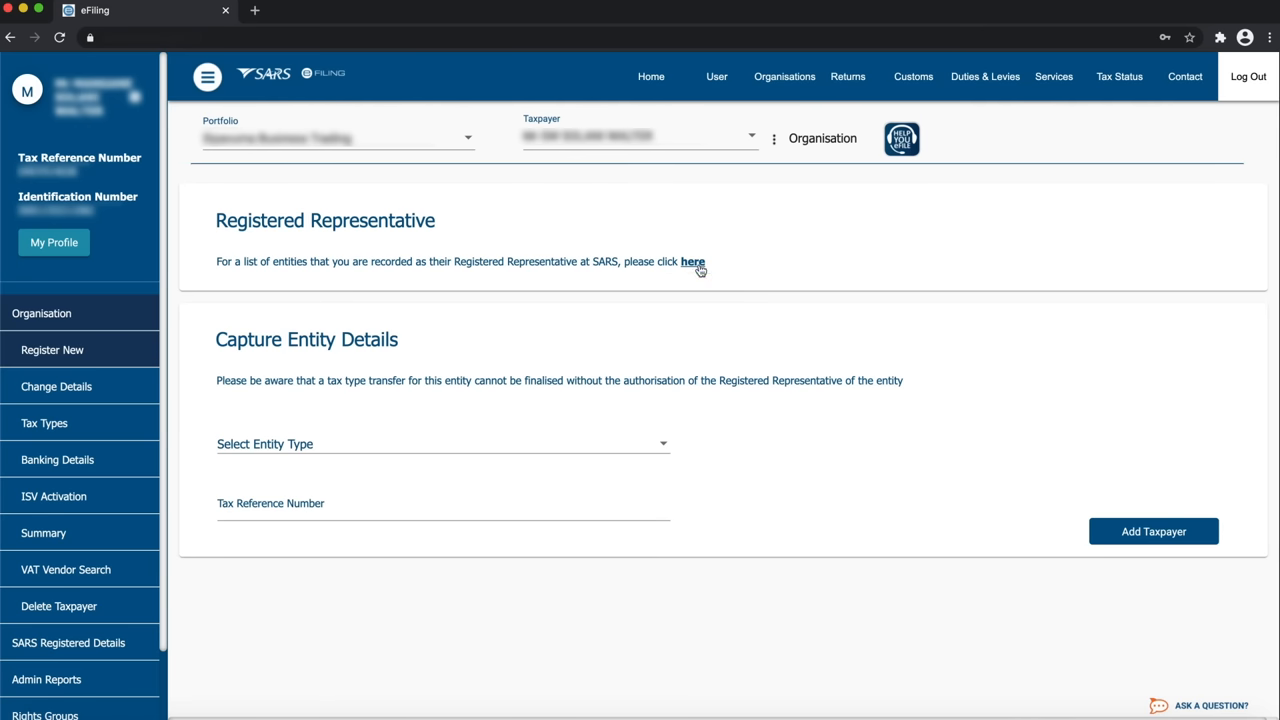
{"action": "mouse_move", "coordinate": [668, 328]}
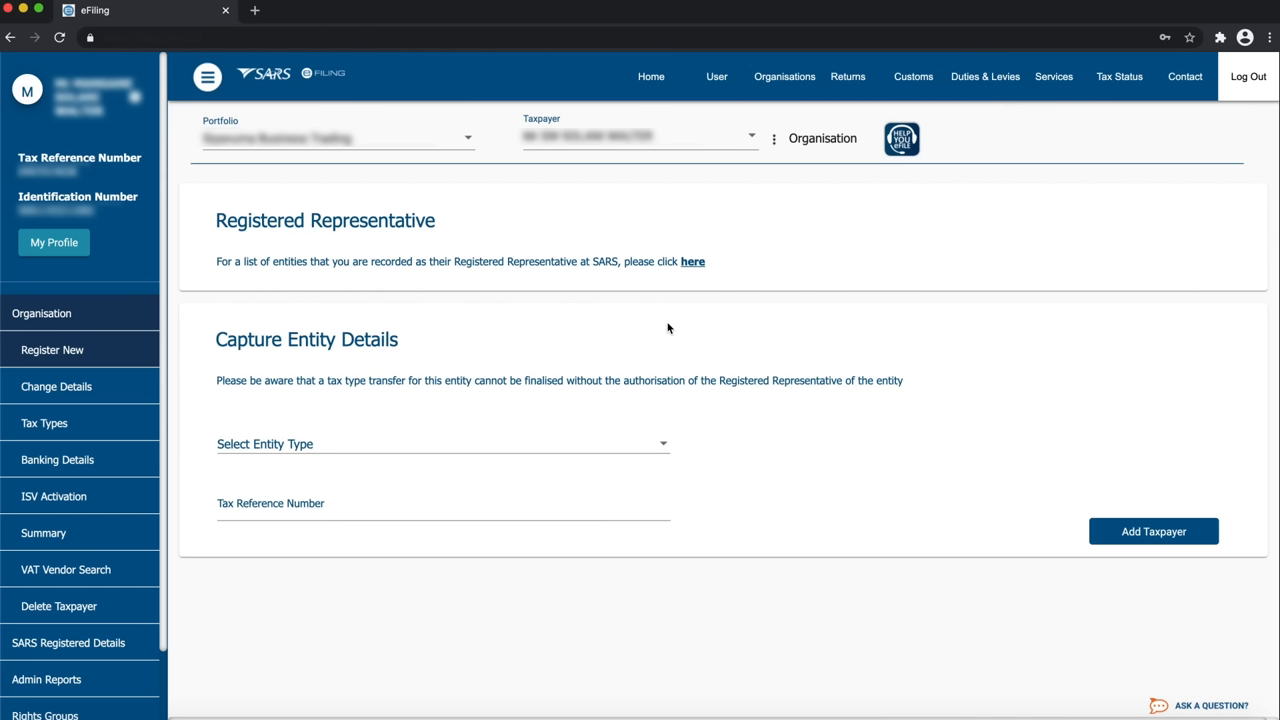
{"action": "mouse_move", "coordinate": [604, 375]}
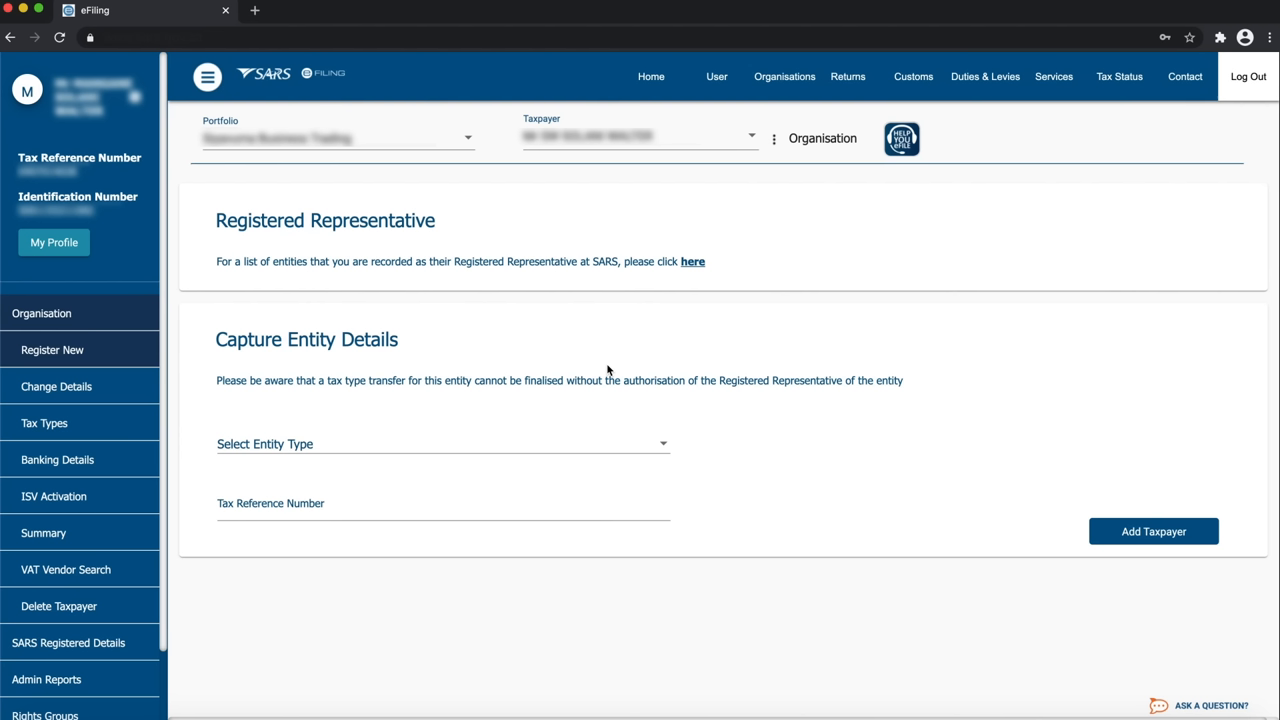
{"action": "left_click", "coordinate": [692, 261]}
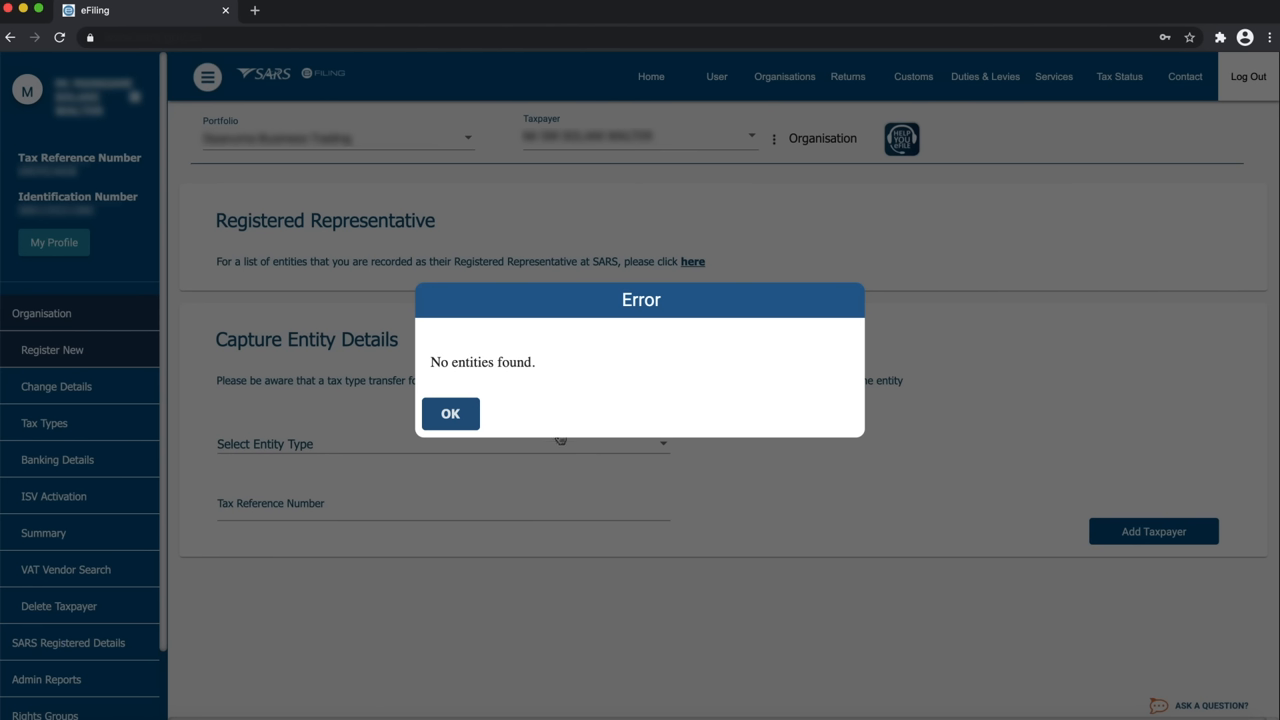
Dismiss the no-entities error and add the company as a Company-type taxpayer.
{"action": "left_click", "coordinate": [450, 413]}
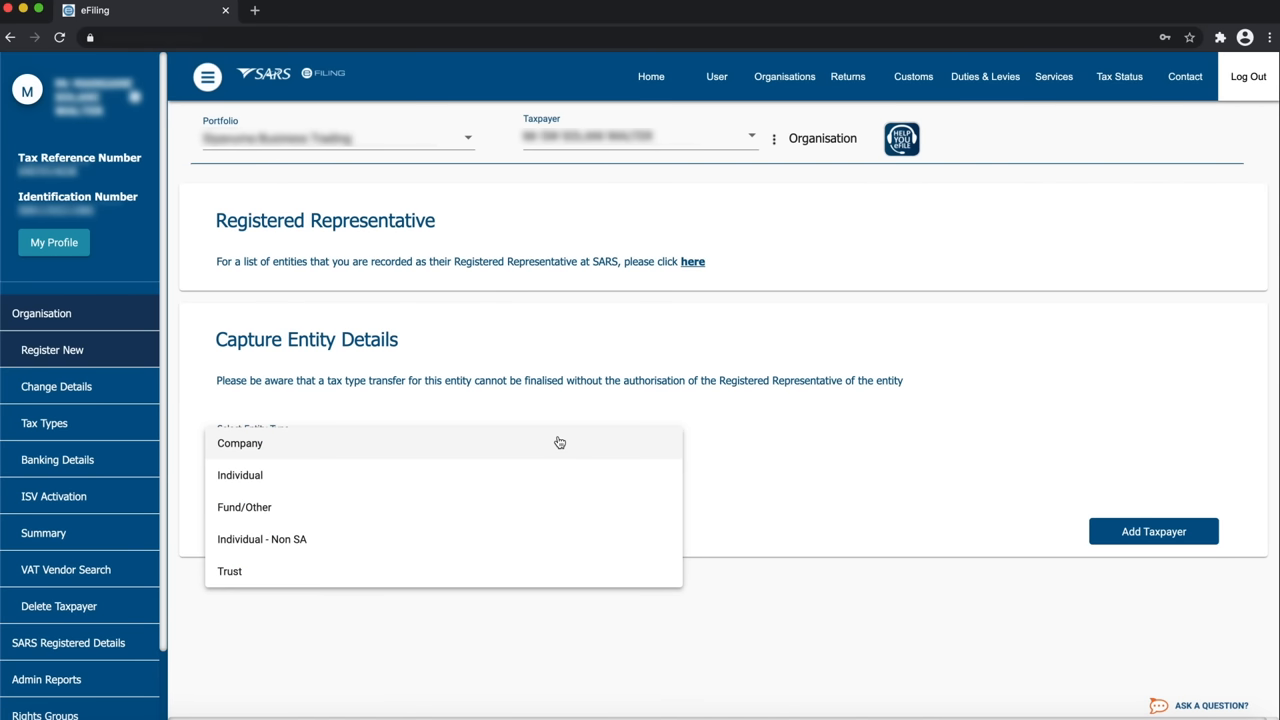
{"action": "left_click", "coordinate": [239, 443]}
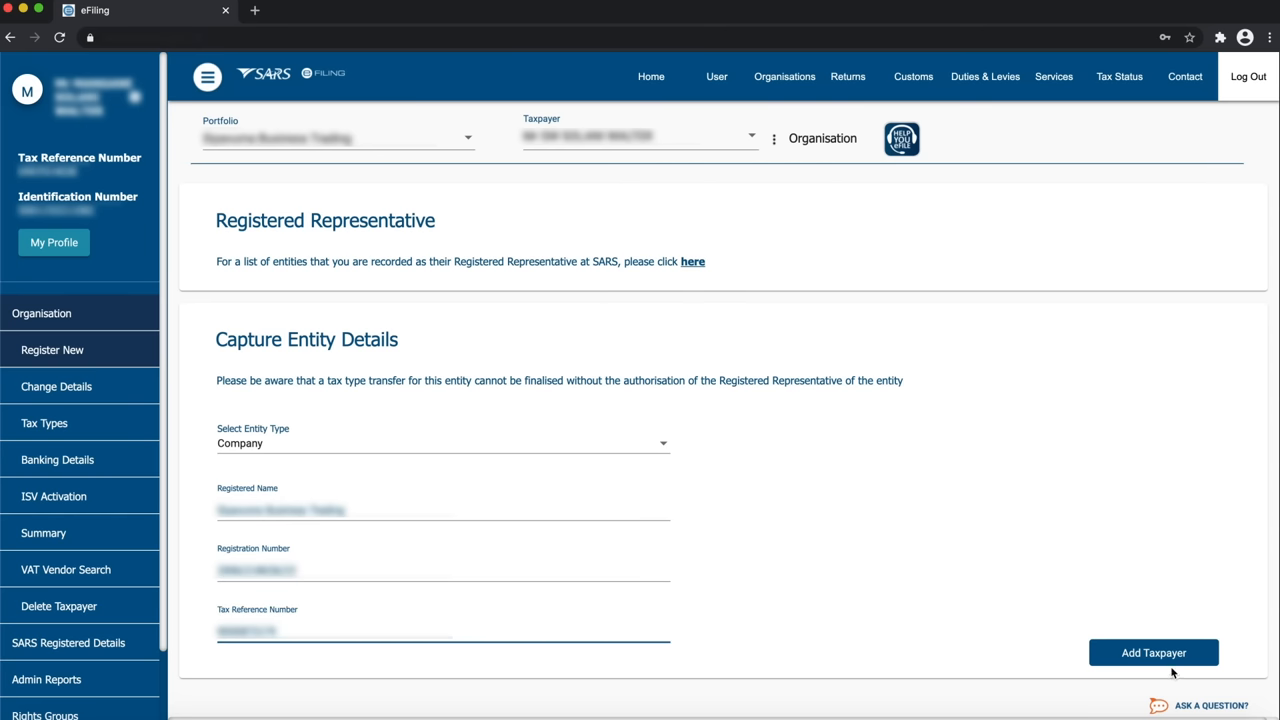
{"action": "left_click", "coordinate": [1153, 652]}
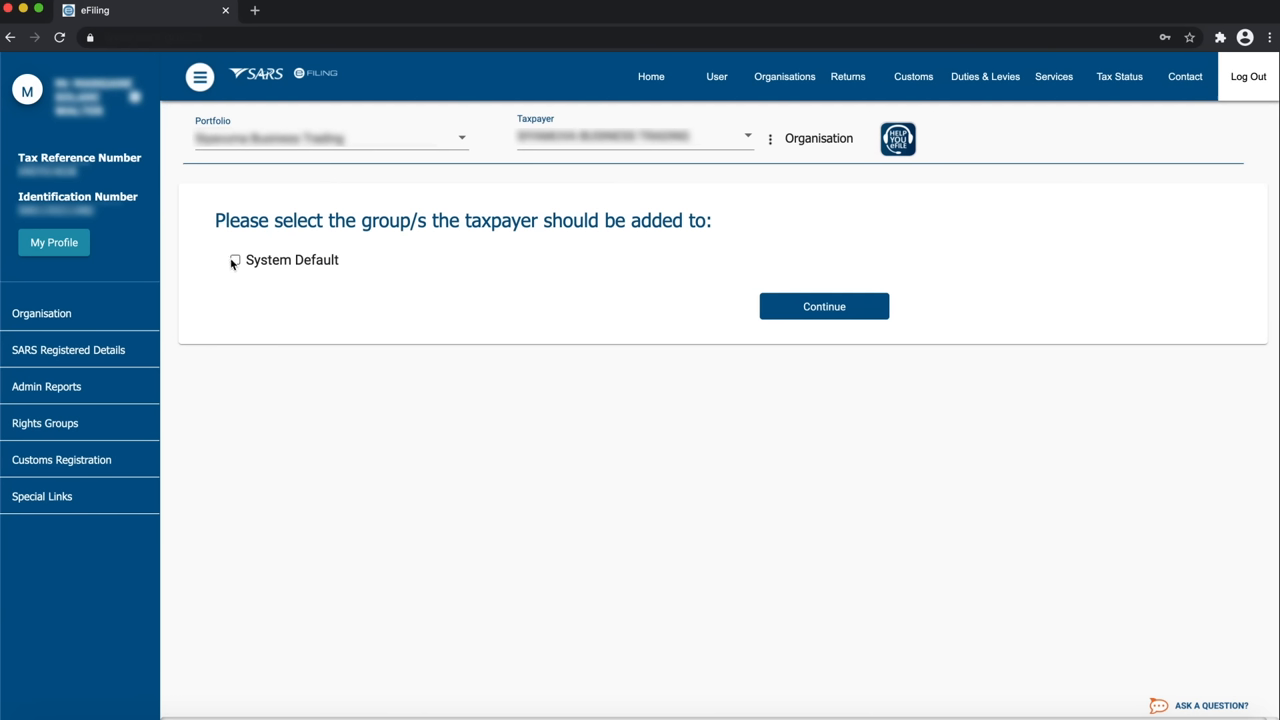
Assign the company taxpayer to the System Default group and continue to its summary.
{"action": "left_click", "coordinate": [235, 260]}
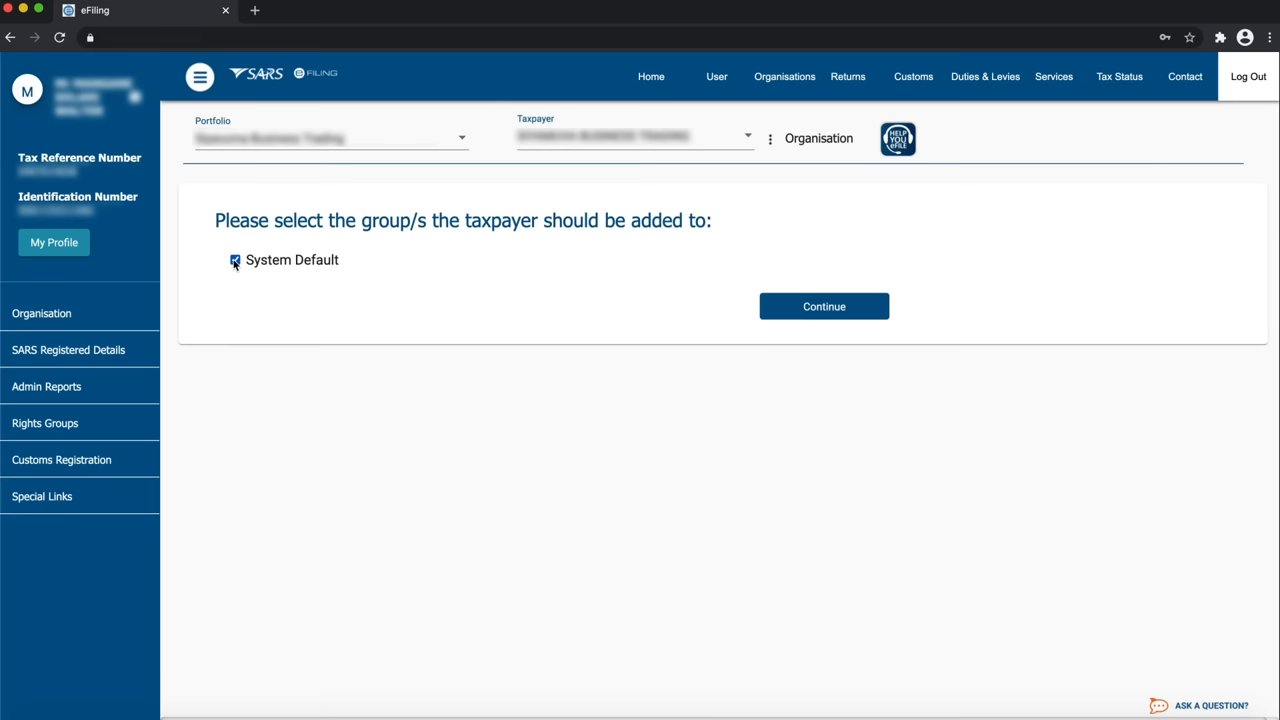
{"action": "left_click", "coordinate": [235, 260]}
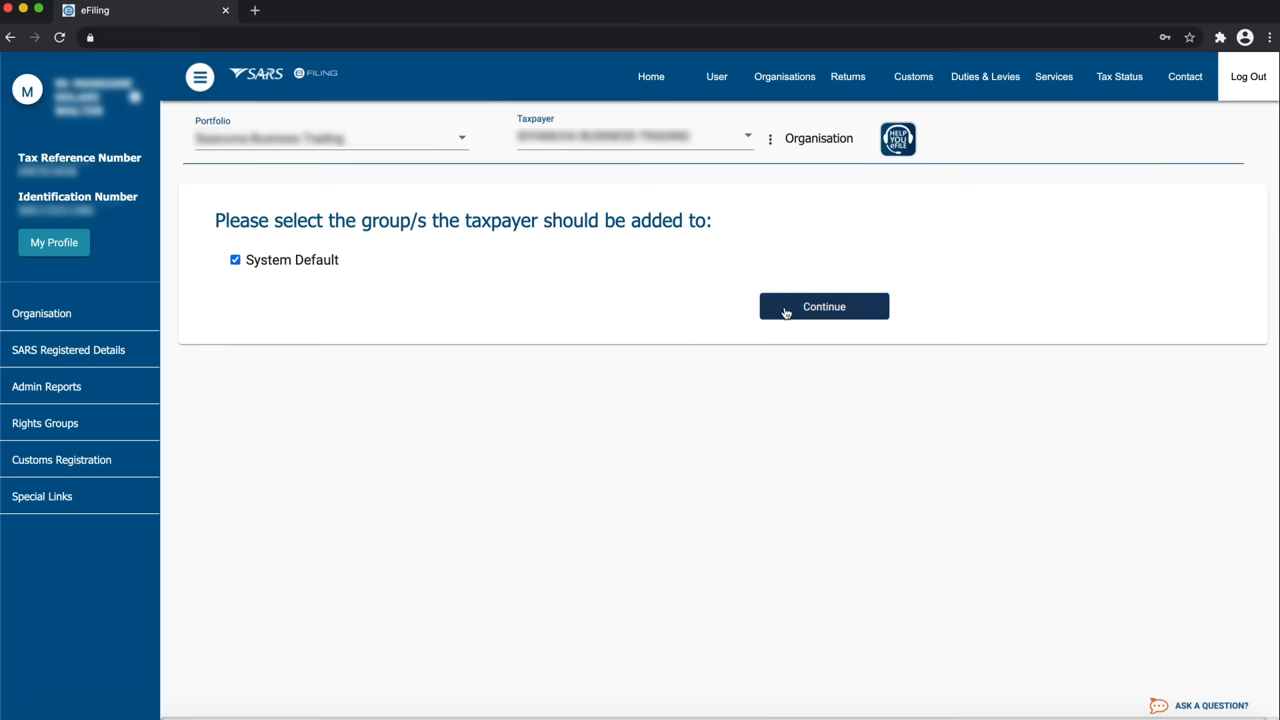
{"action": "left_click", "coordinate": [823, 306]}
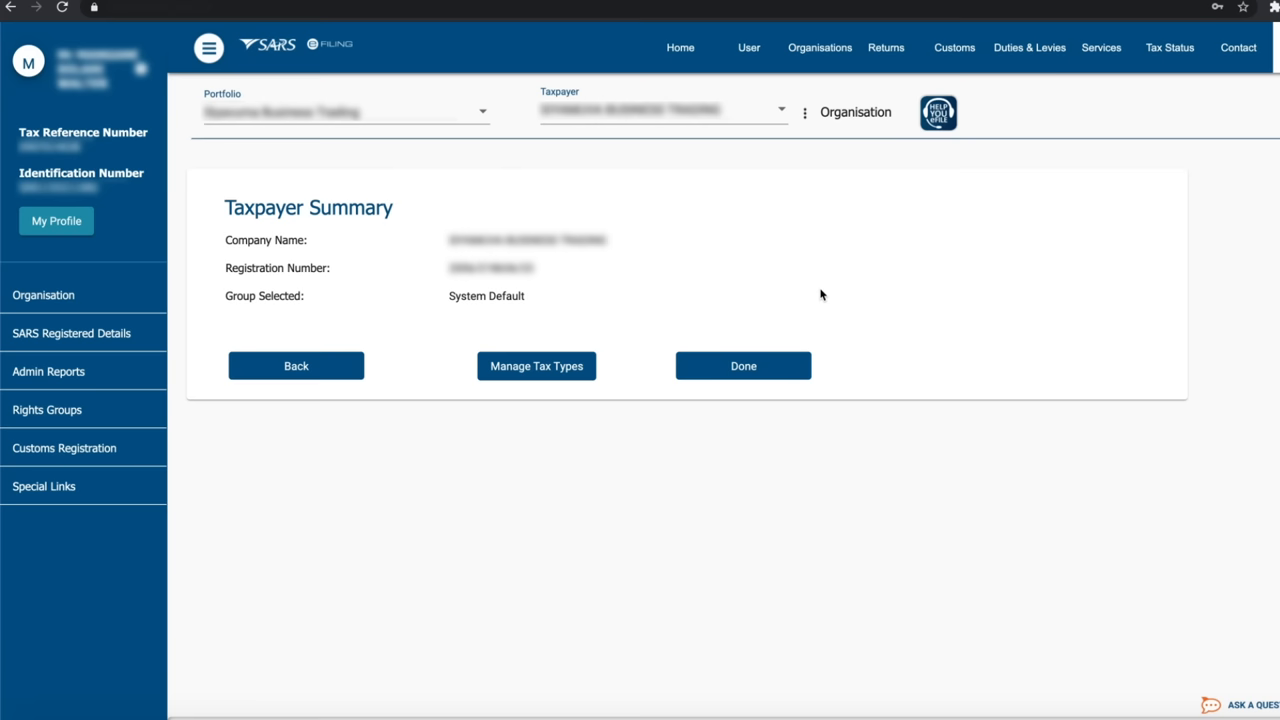
{"action": "mouse_move", "coordinate": [621, 327]}
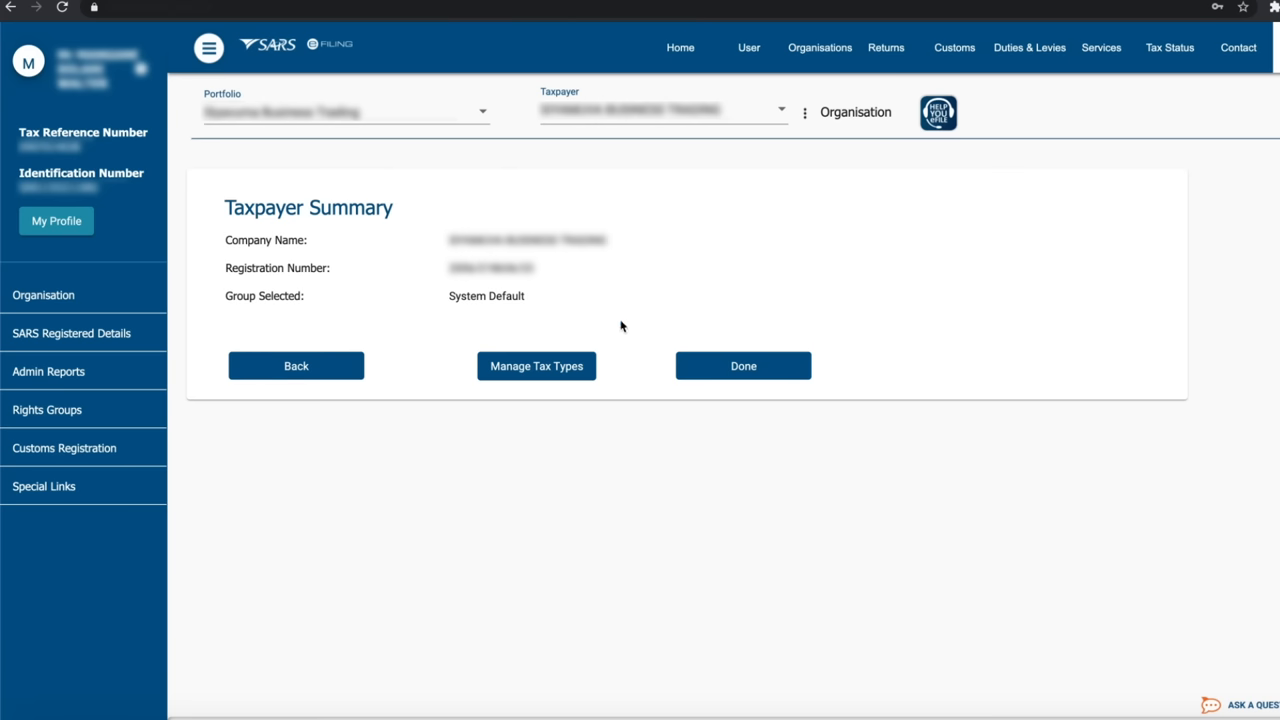
Open Manage Tax Types from the company's Taxpayer Summary page.
{"action": "left_click", "coordinate": [536, 365]}
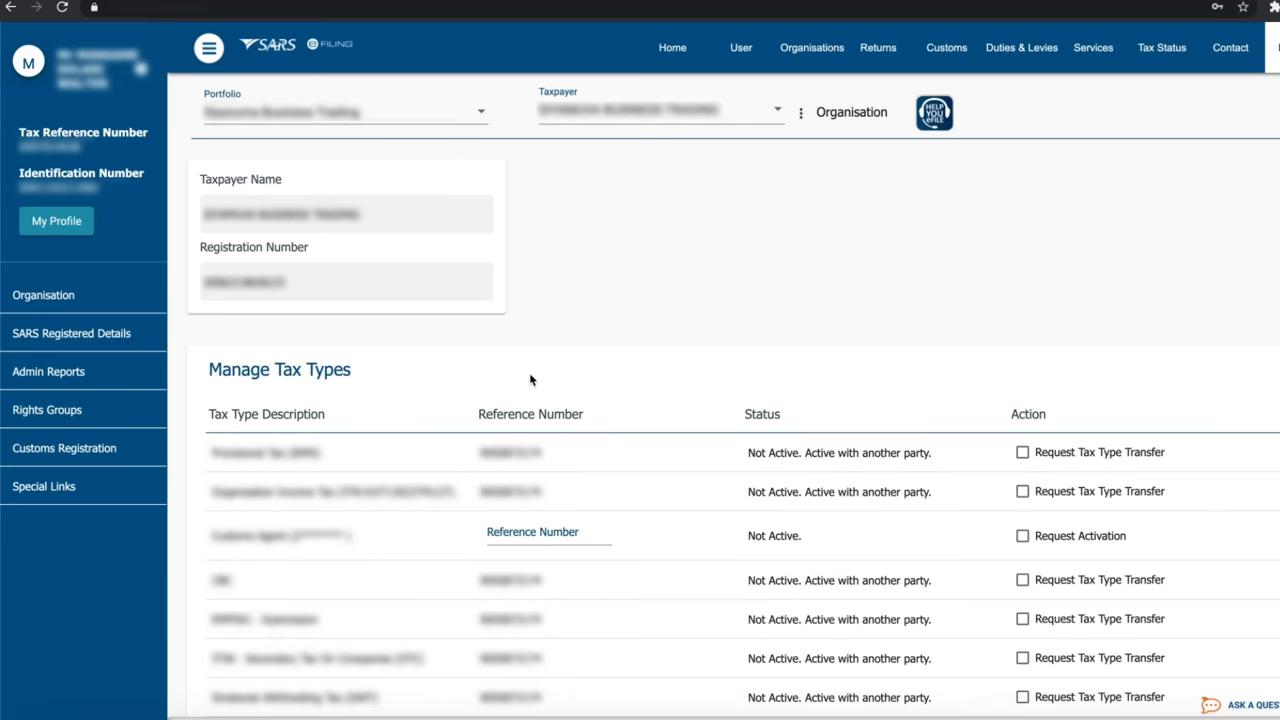
Scroll through the eleven tax types to find Organisation Income Tax transfer.
{"action": "scroll", "scroll_direction": "down", "scroll_amount": 3}
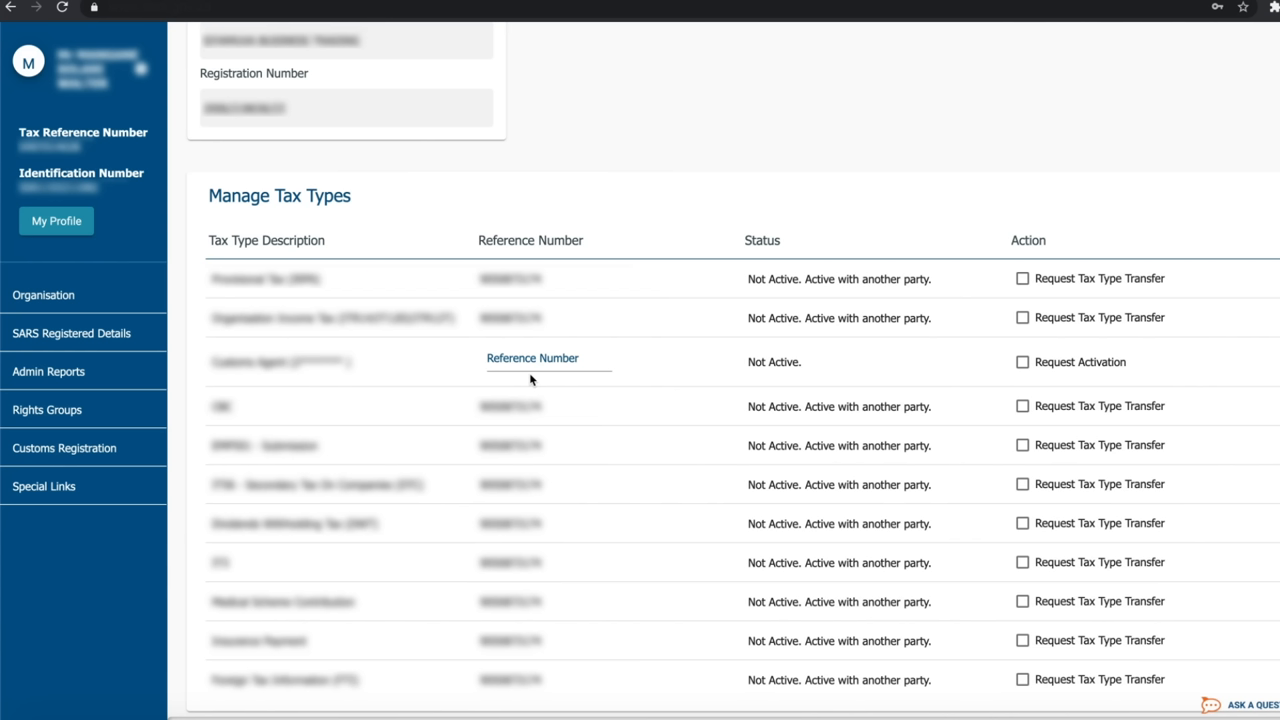
{"action": "mouse_move", "coordinate": [935, 311]}
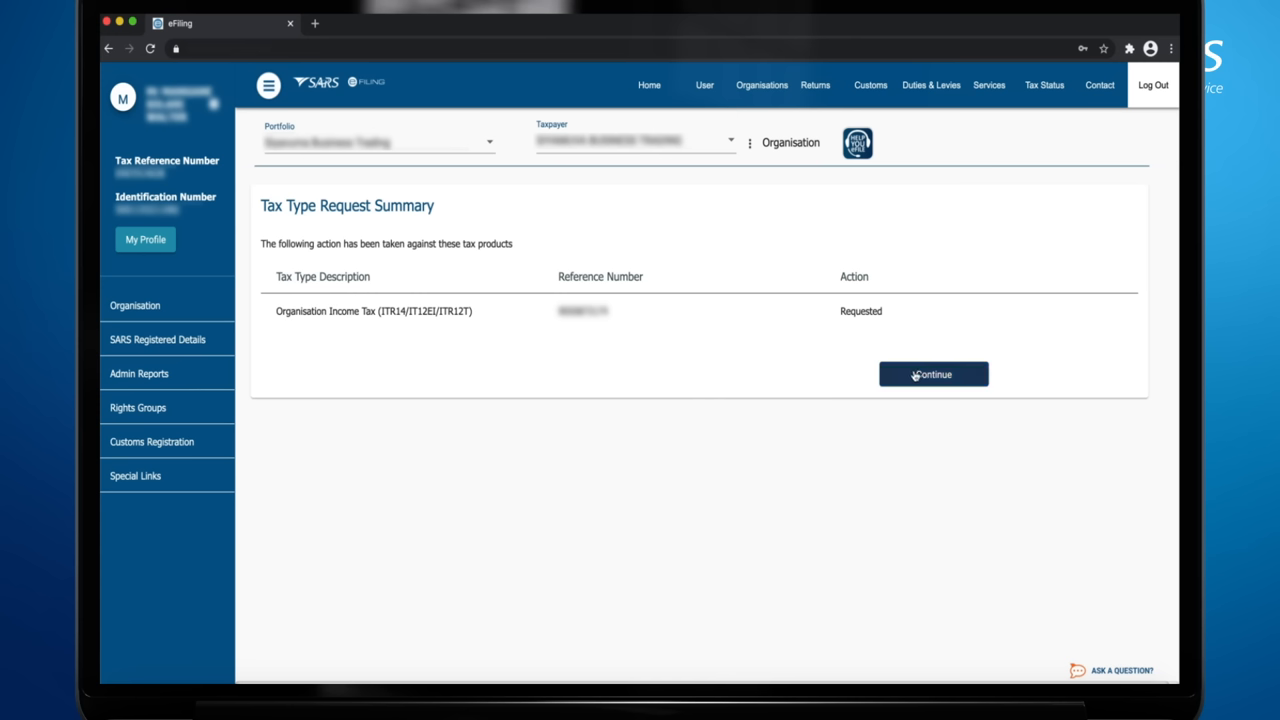
Continue past the Tax Type Request Summary for the Organisation Income Tax transfer.
{"action": "left_click", "coordinate": [933, 373]}
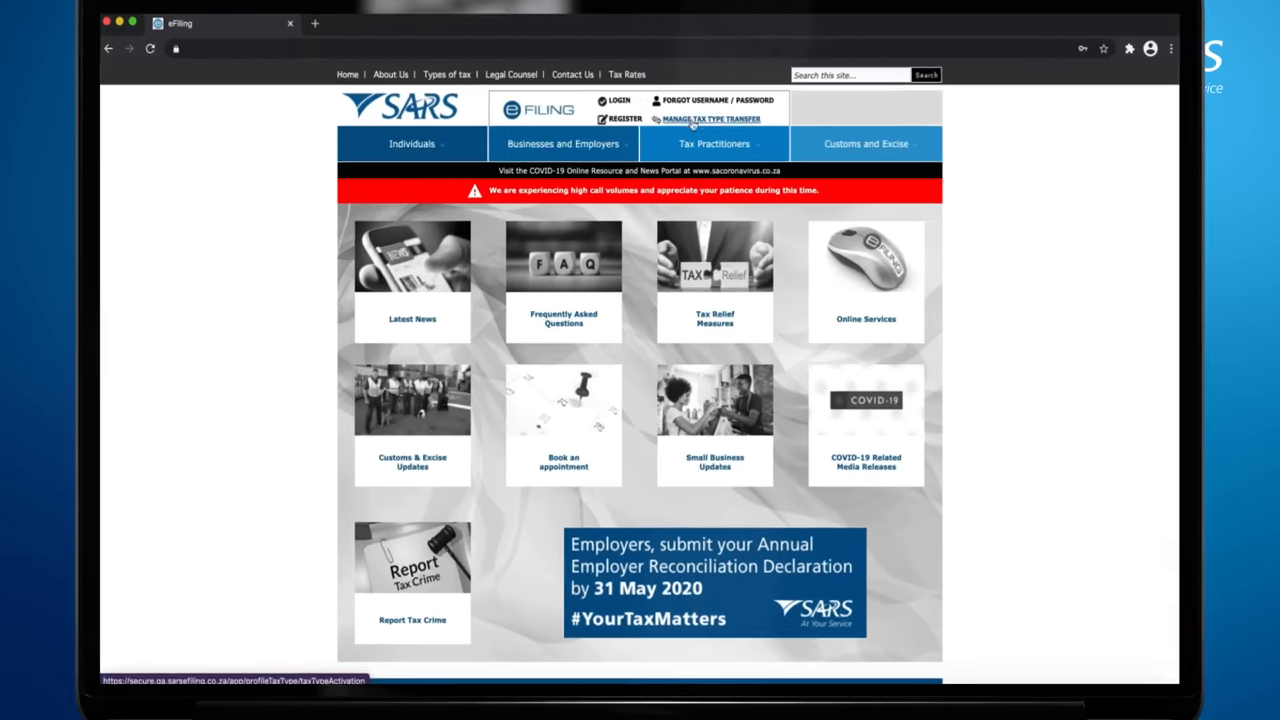
Start a tax type transfer, confirming South African citizenship and submitting ID and tax reference numbers.
{"action": "left_click", "coordinate": [711, 119]}
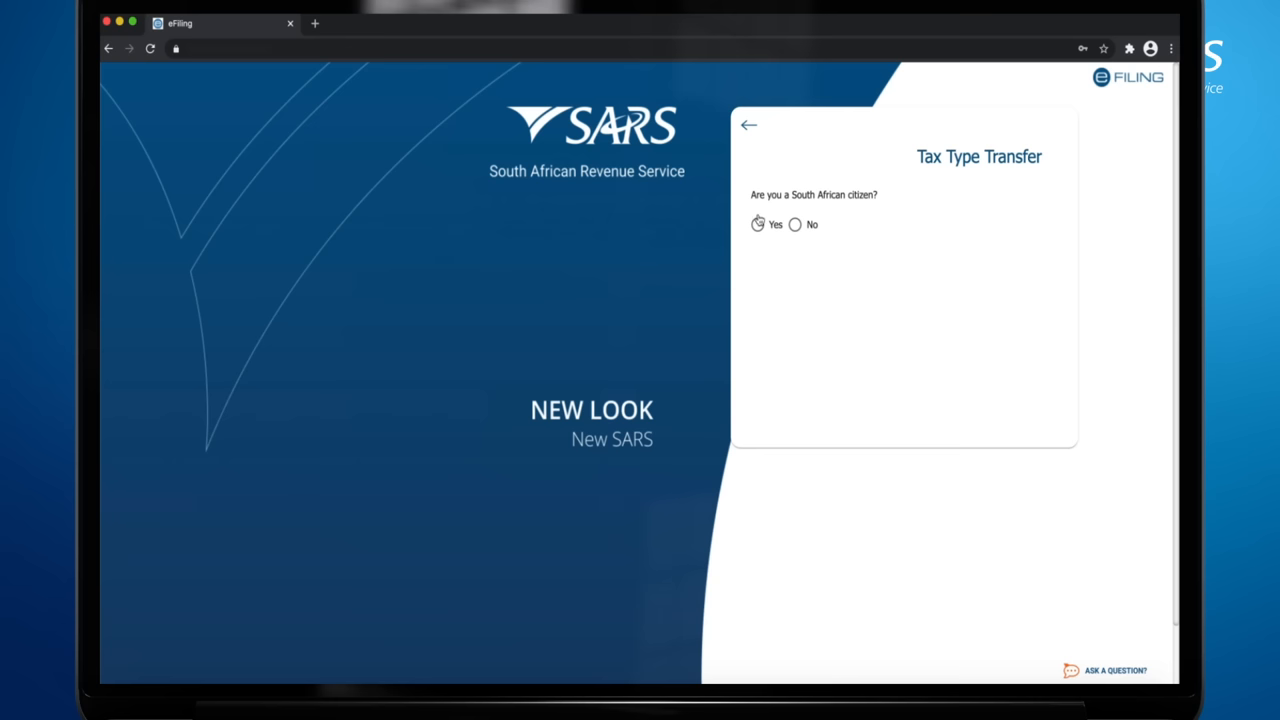
{"action": "left_click", "coordinate": [758, 224]}
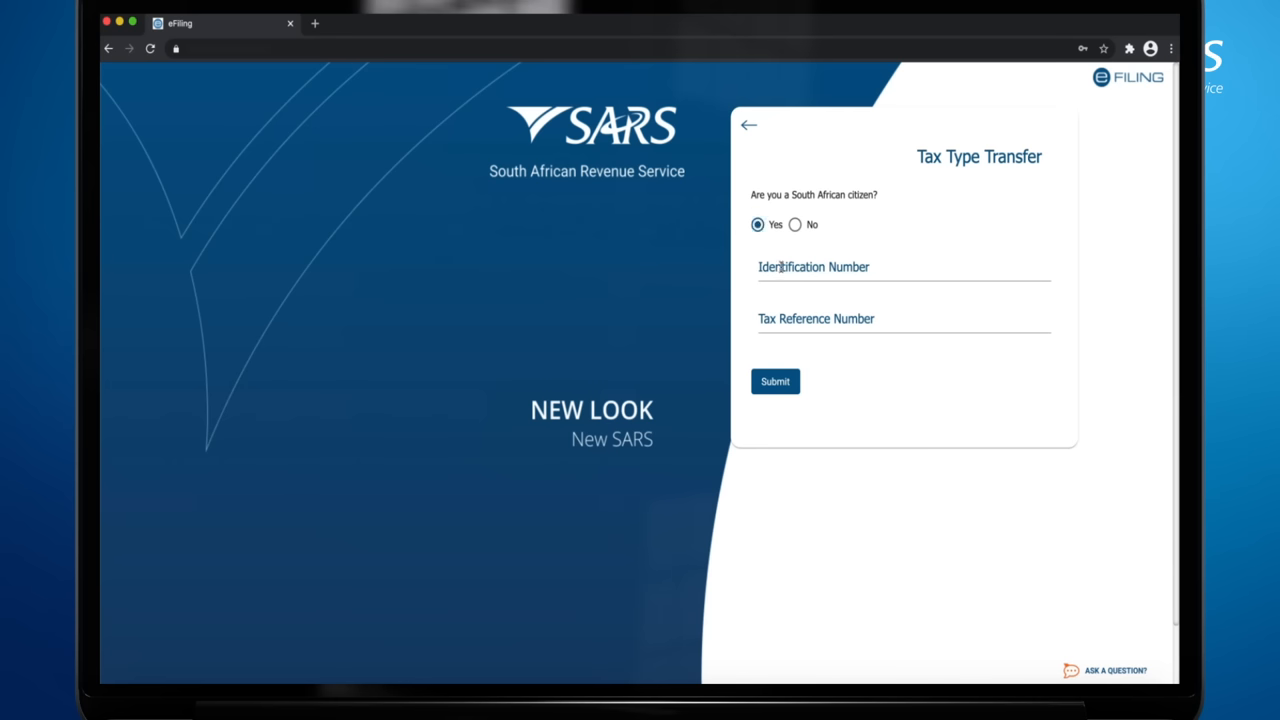
{"action": "left_click", "coordinate": [900, 267]}
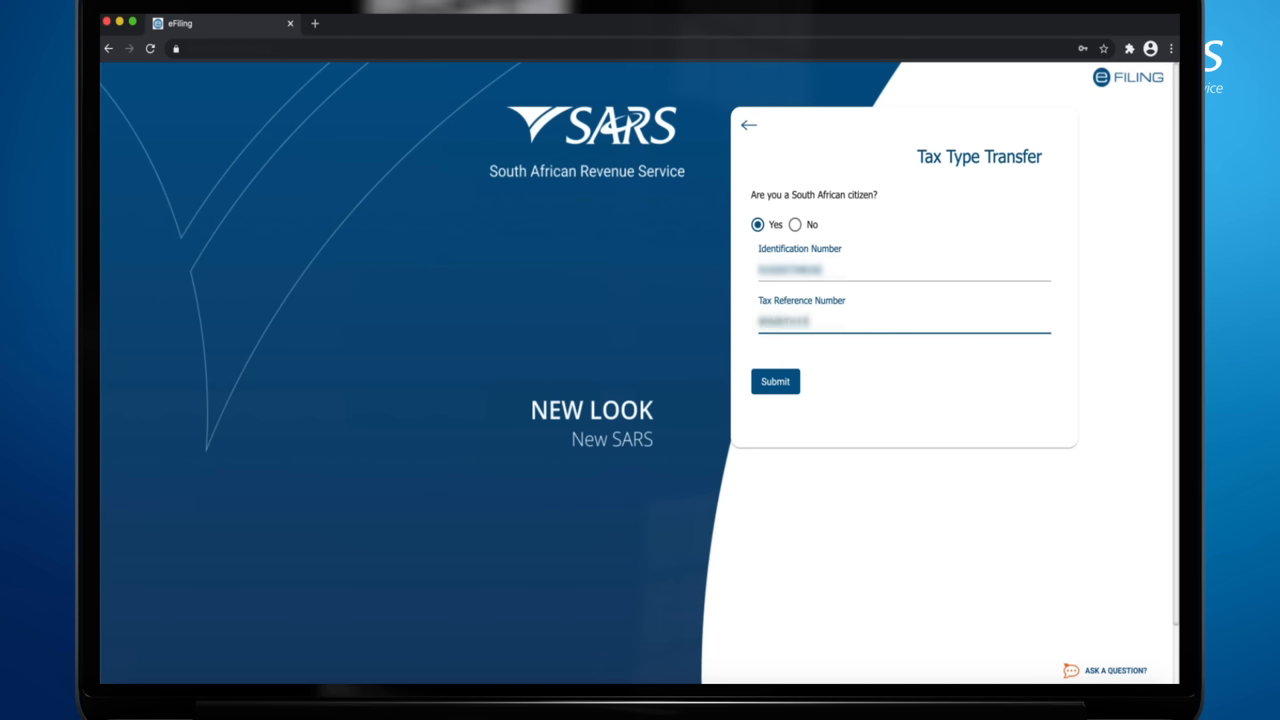
{"action": "left_click", "coordinate": [775, 381]}
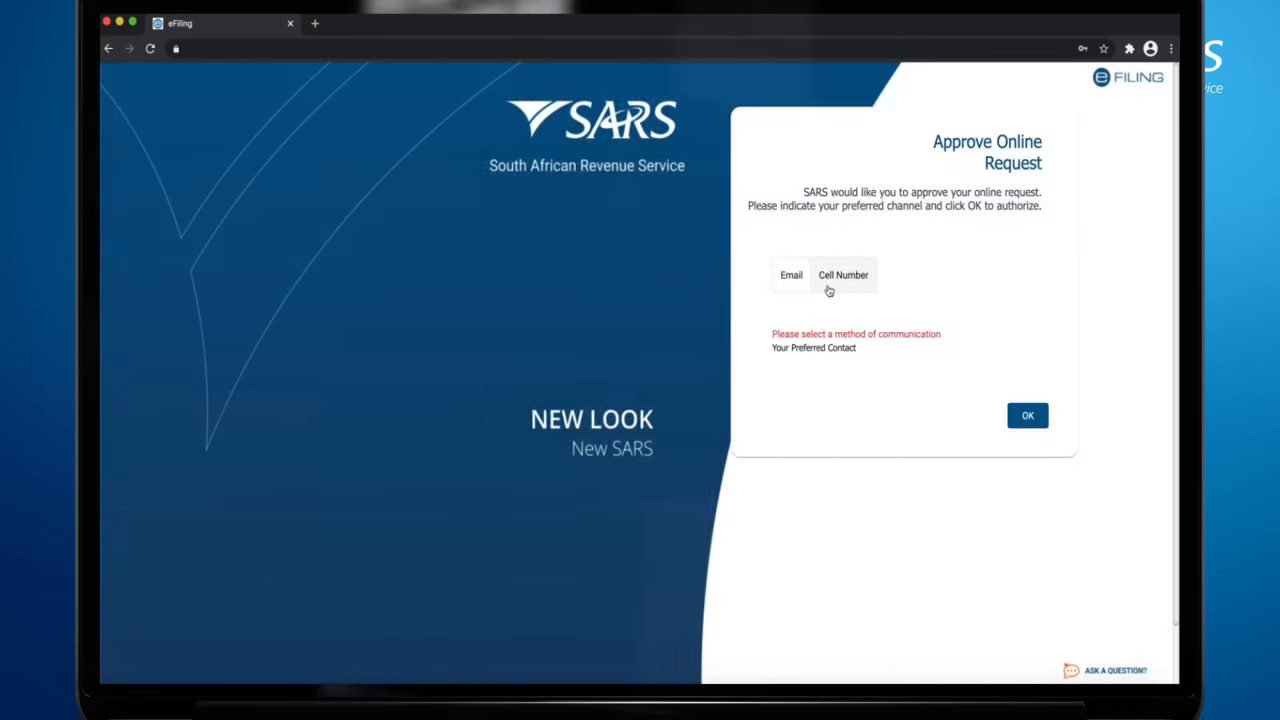
{"action": "left_click", "coordinate": [843, 275]}
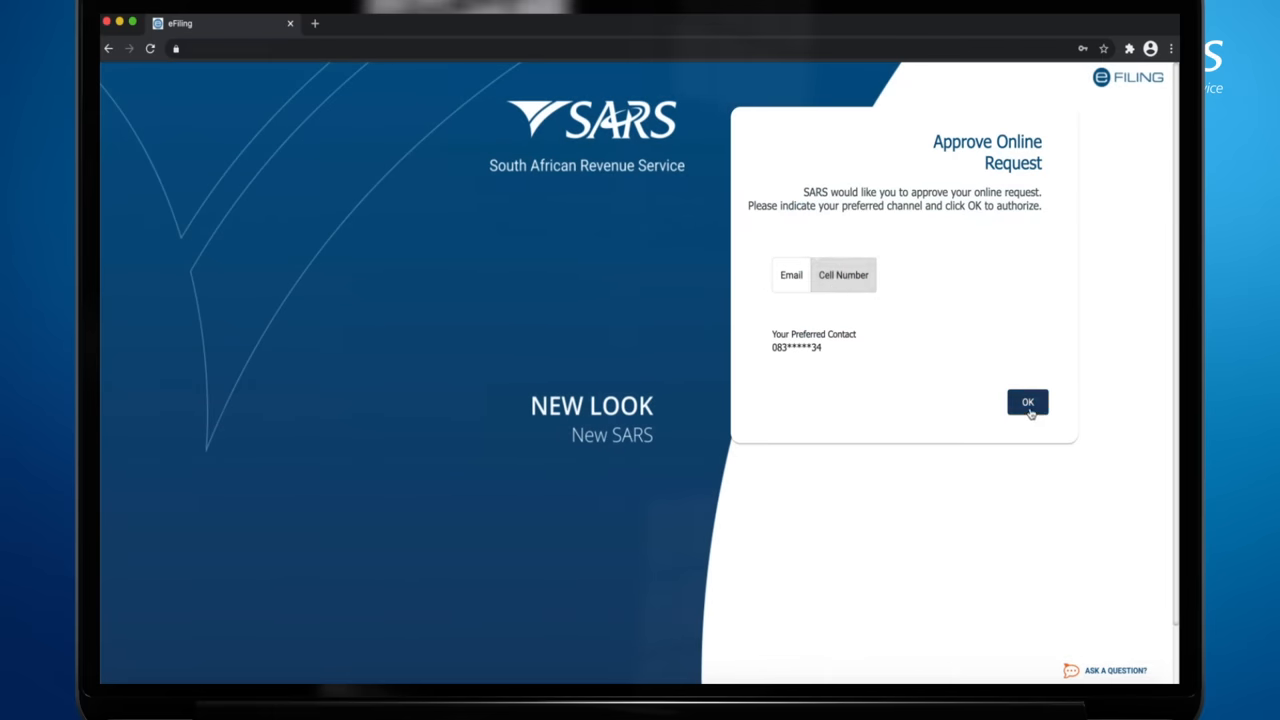
{"action": "left_click", "coordinate": [1027, 402]}
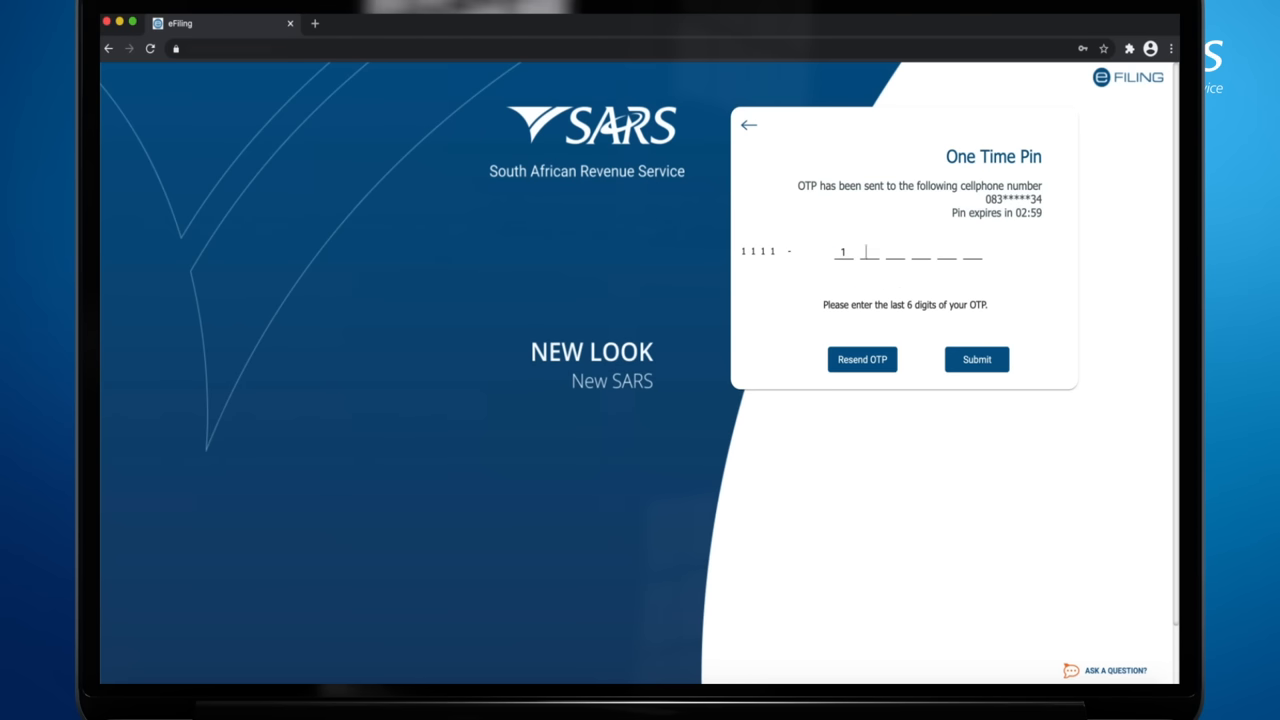
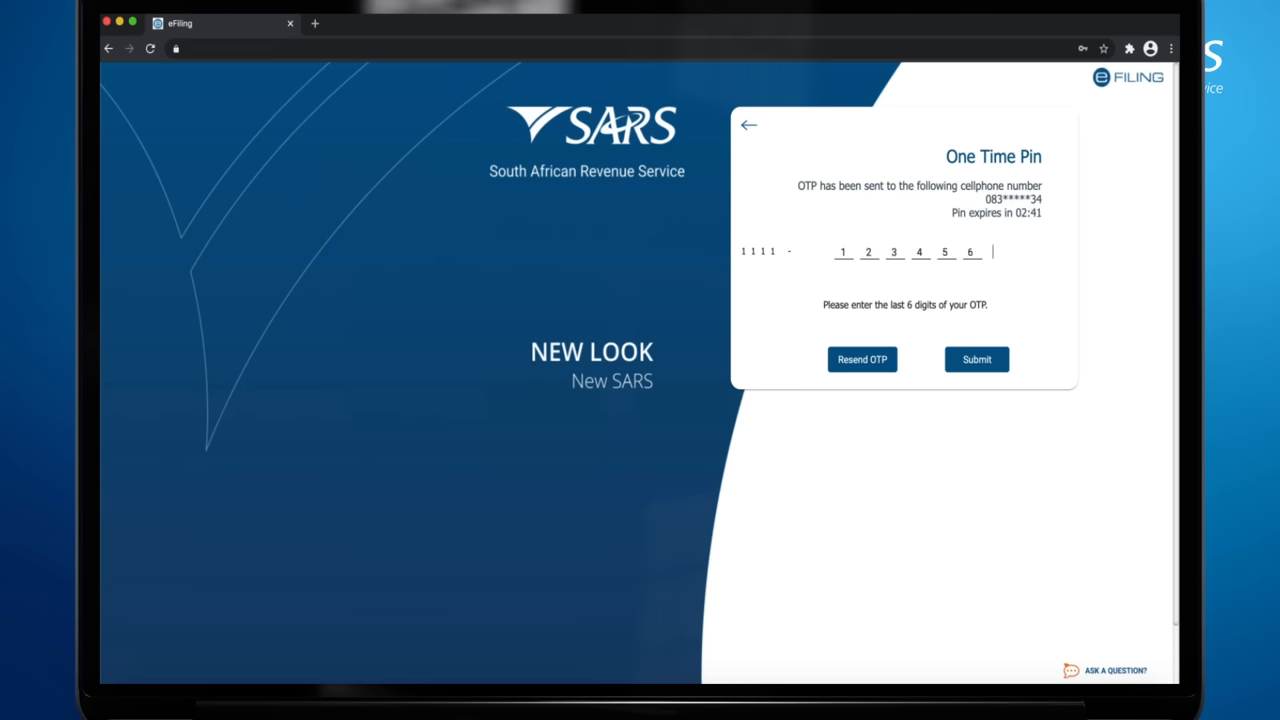
{"action": "left_click", "coordinate": [976, 359]}
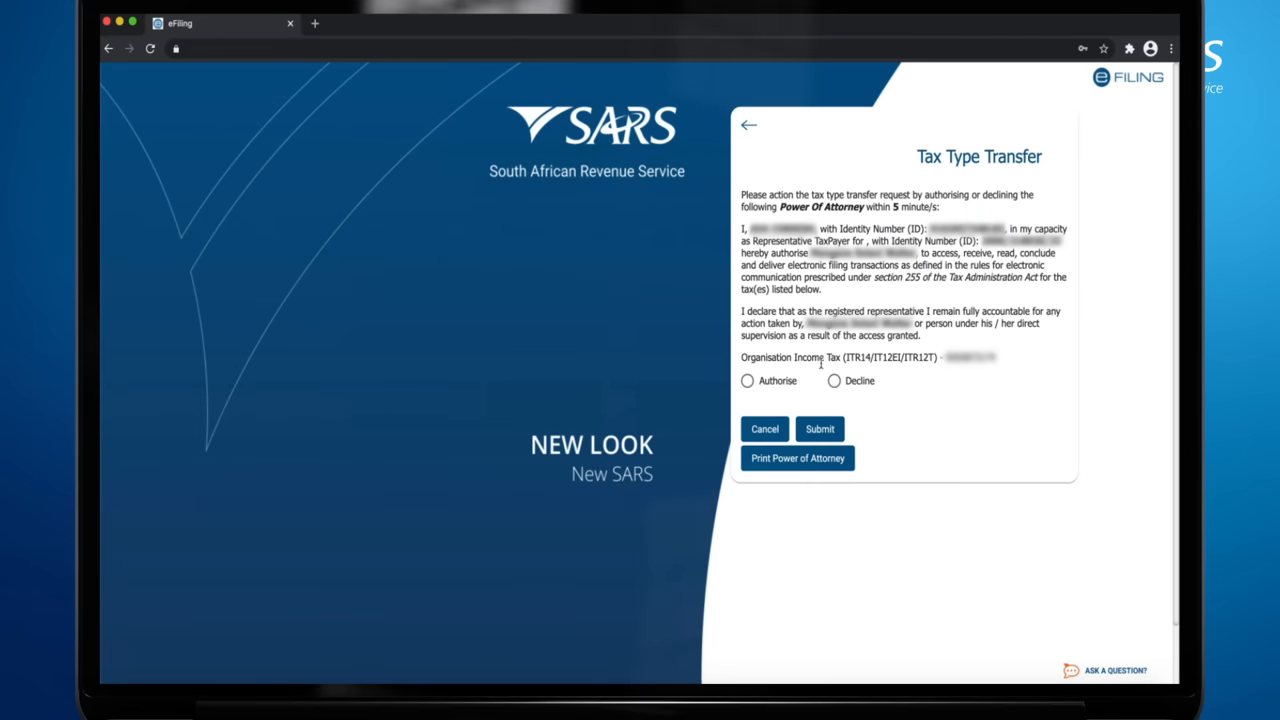
Authorise the Organisation Income Tax Power of Attorney, submit it, and return to the SARS website.
{"action": "left_click", "coordinate": [747, 380]}
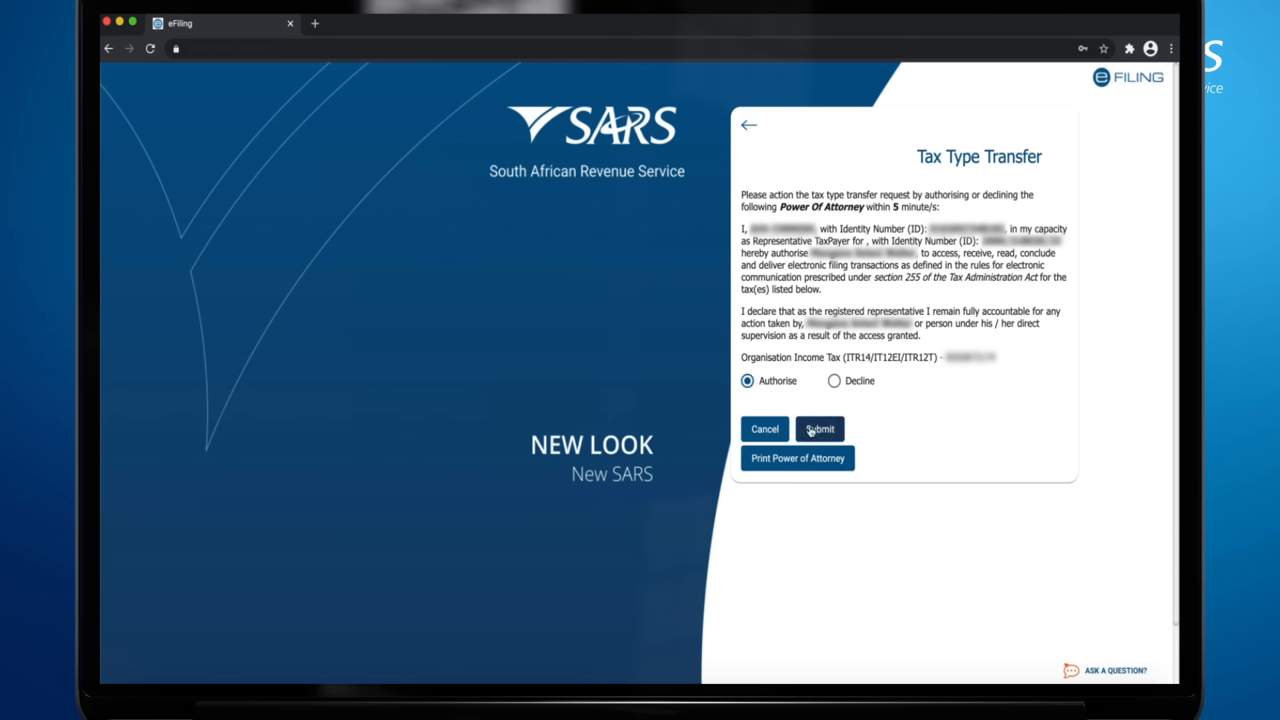
{"action": "left_click", "coordinate": [819, 428]}
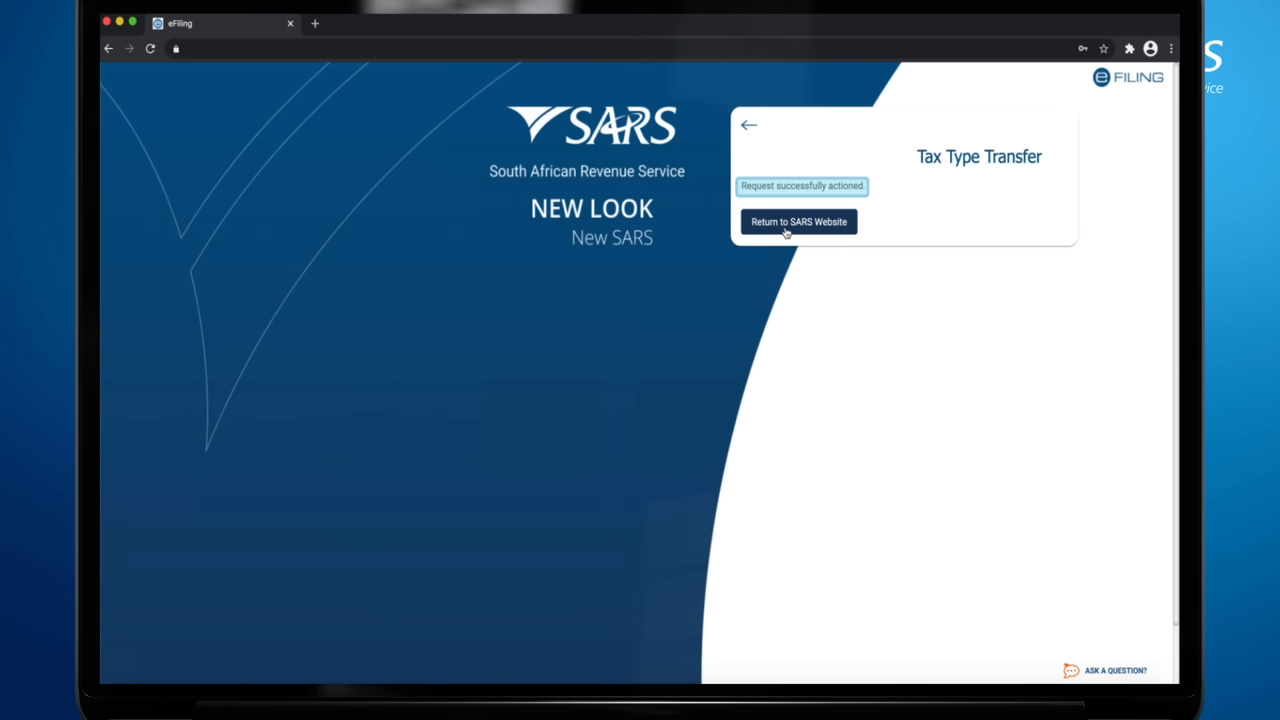
{"action": "left_click", "coordinate": [798, 221]}
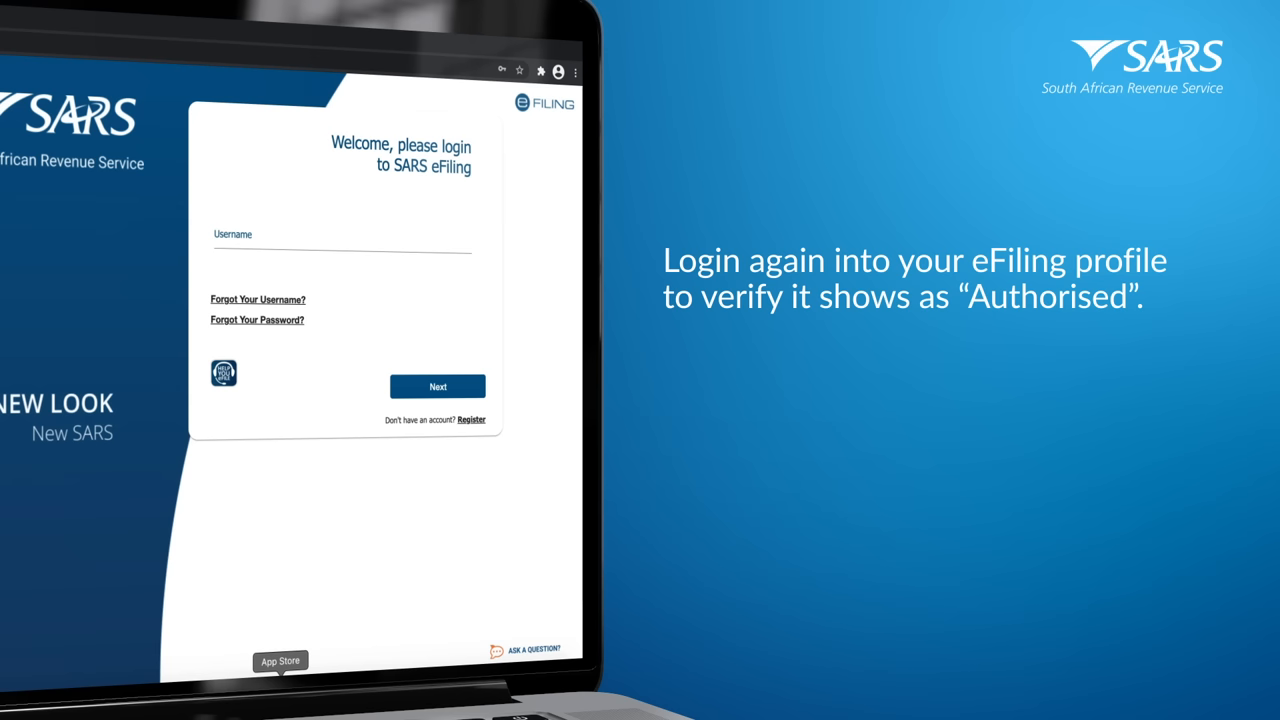
Log back in, make the company the active taxpayer, and go to Organisations.
{"action": "left_click", "coordinate": [437, 386]}
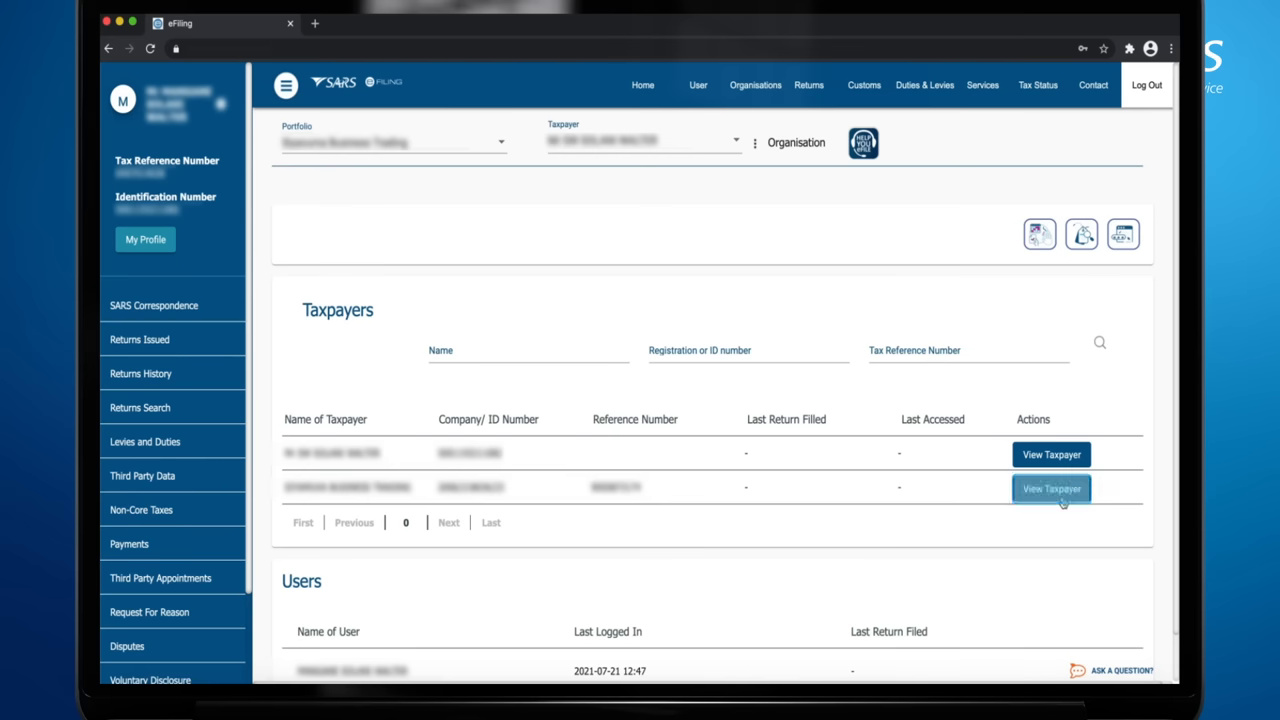
{"action": "left_click", "coordinate": [1051, 488]}
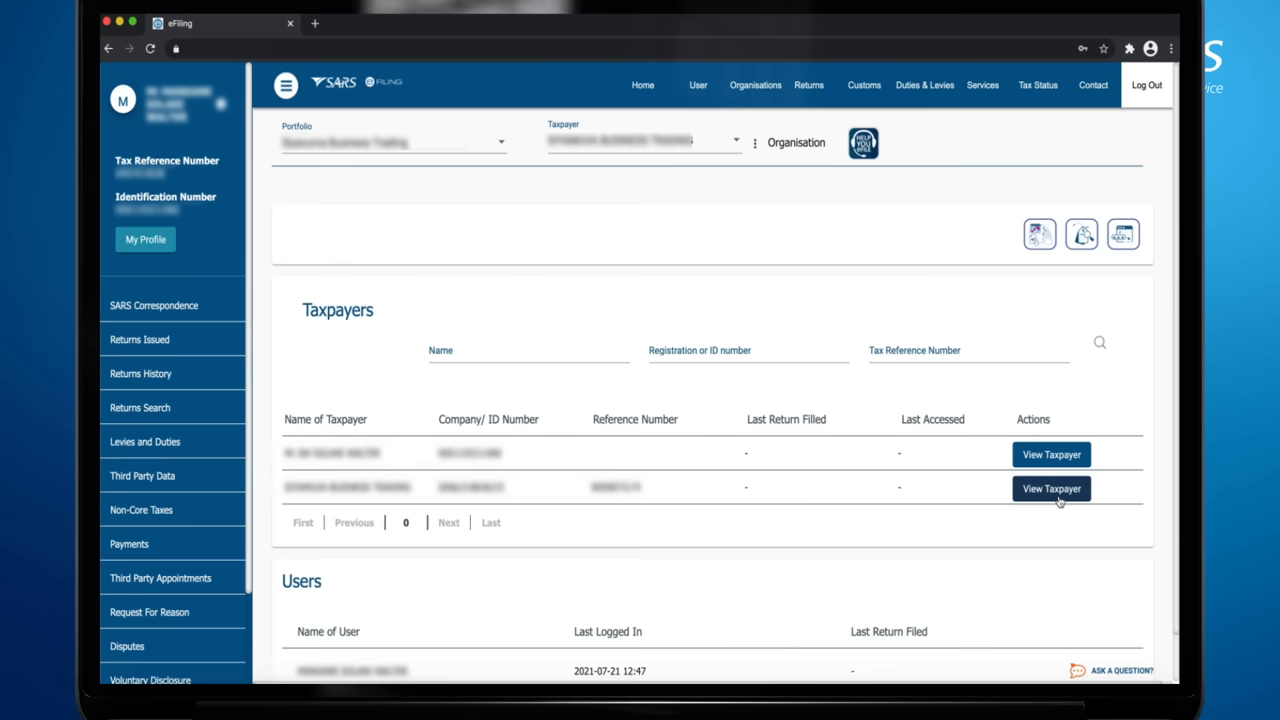
{"action": "mouse_move", "coordinate": [951, 277]}
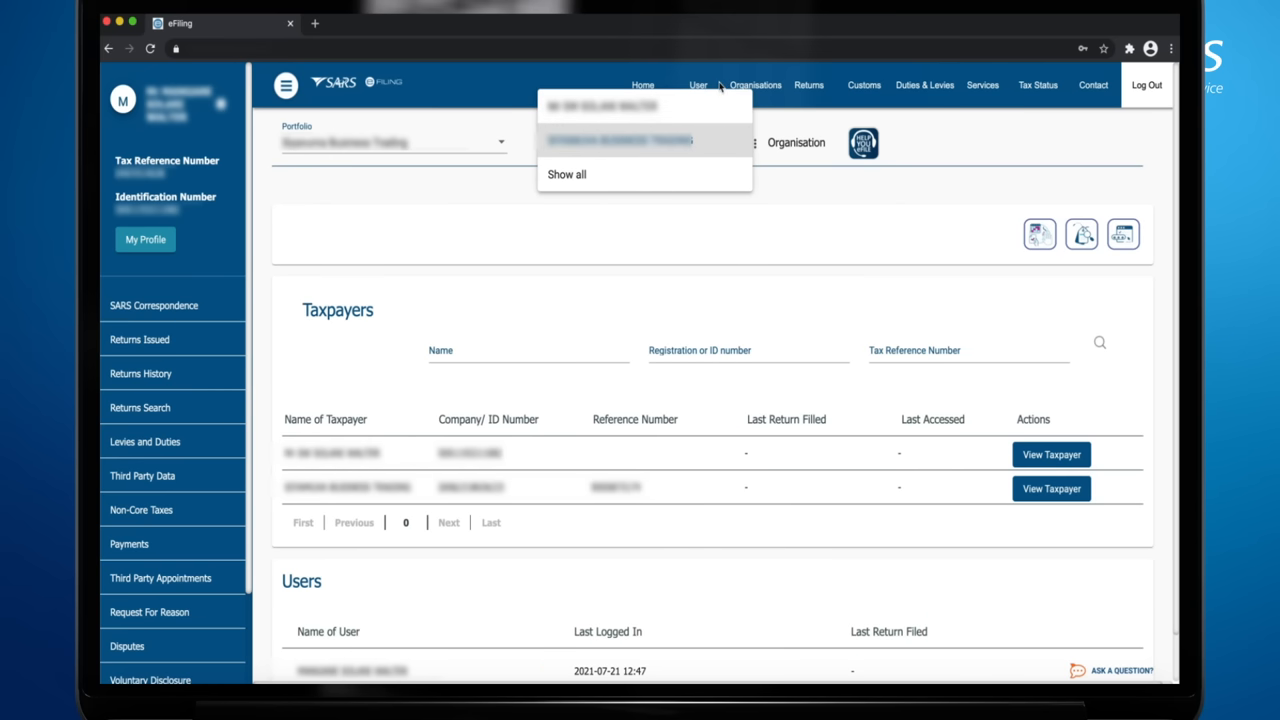
{"action": "left_click", "coordinate": [618, 140]}
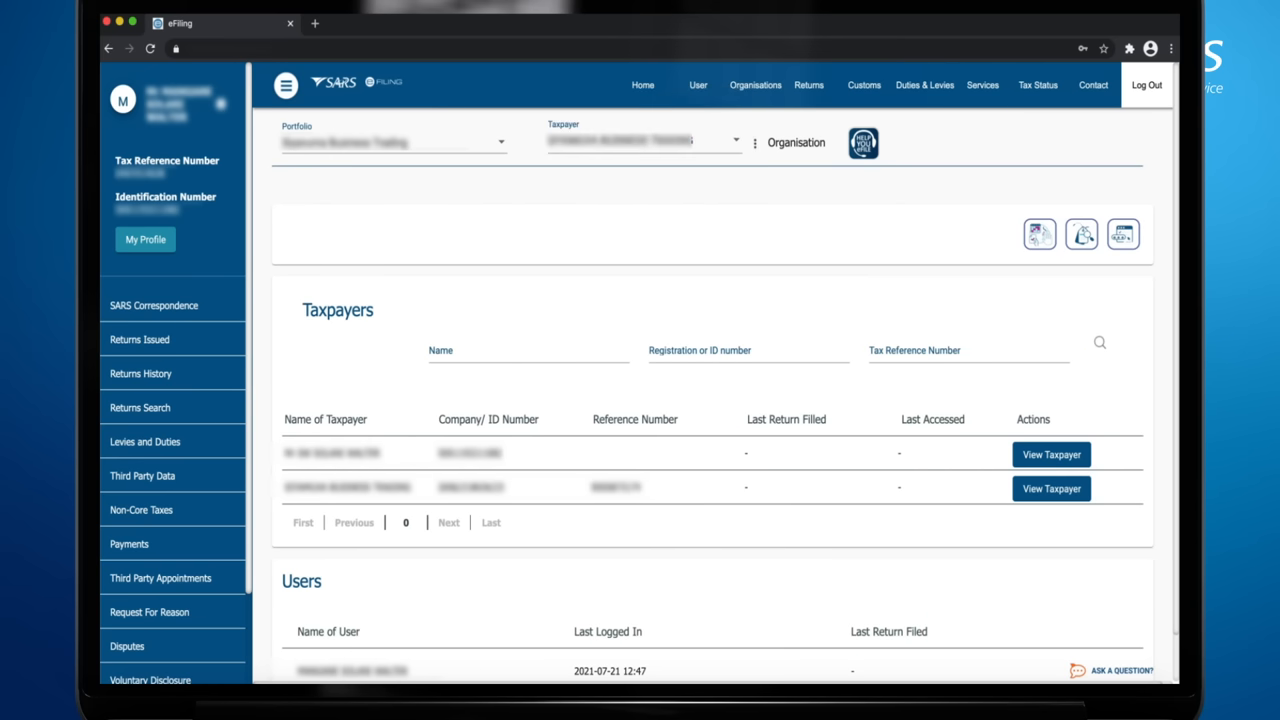
{"action": "left_click", "coordinate": [754, 85]}
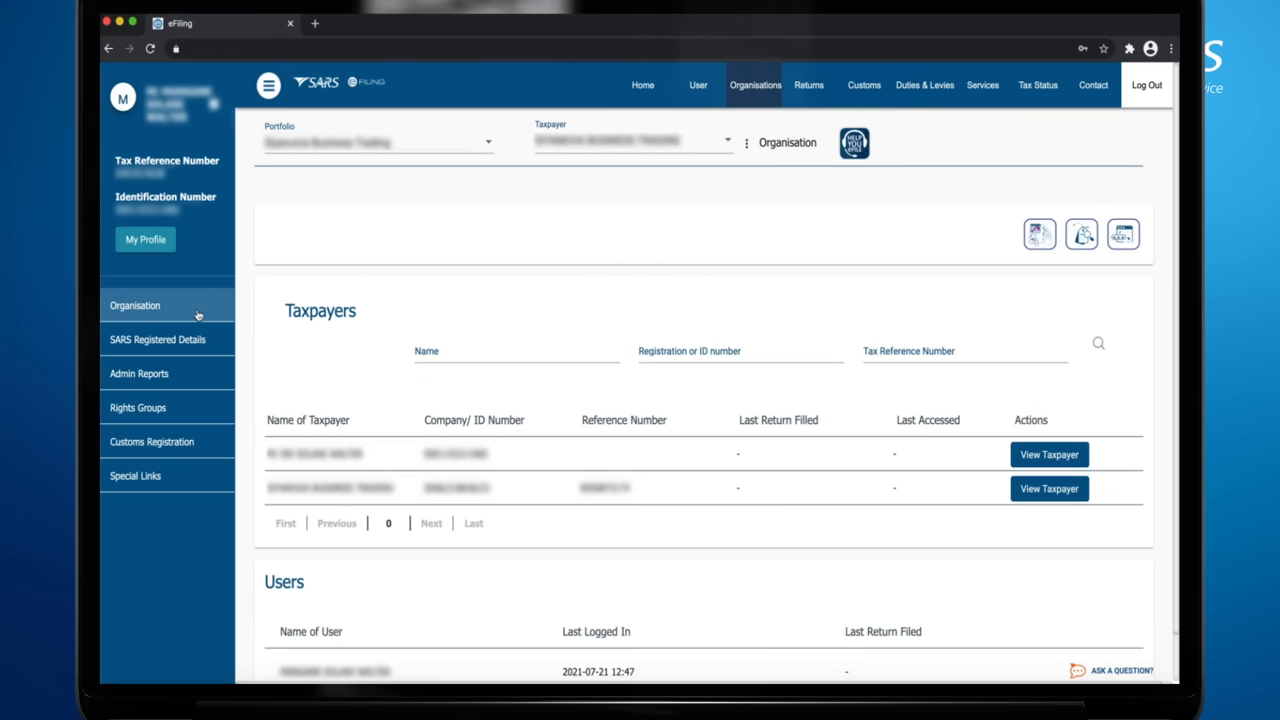
Search Organisation > Tax Types > Request History, finding the Authorised 2021-07-21 Organisation Income Tax request.
{"action": "left_click", "coordinate": [135, 305]}
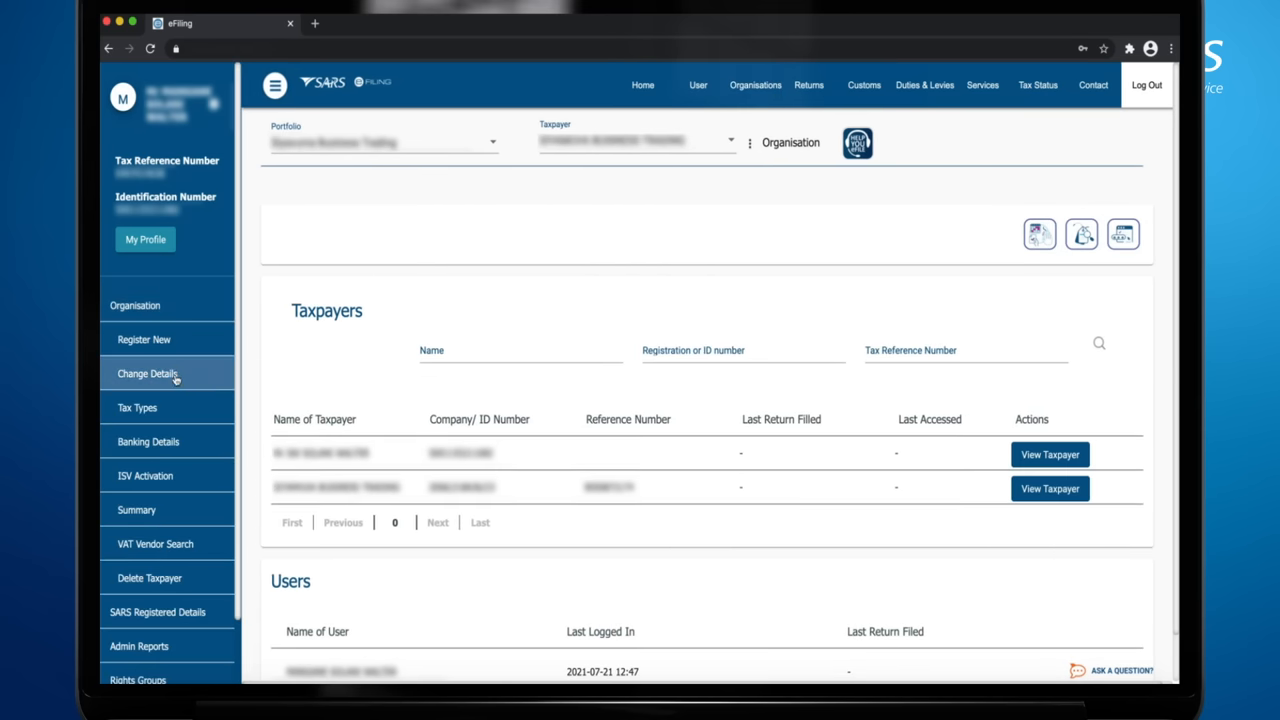
{"action": "left_click", "coordinate": [137, 407]}
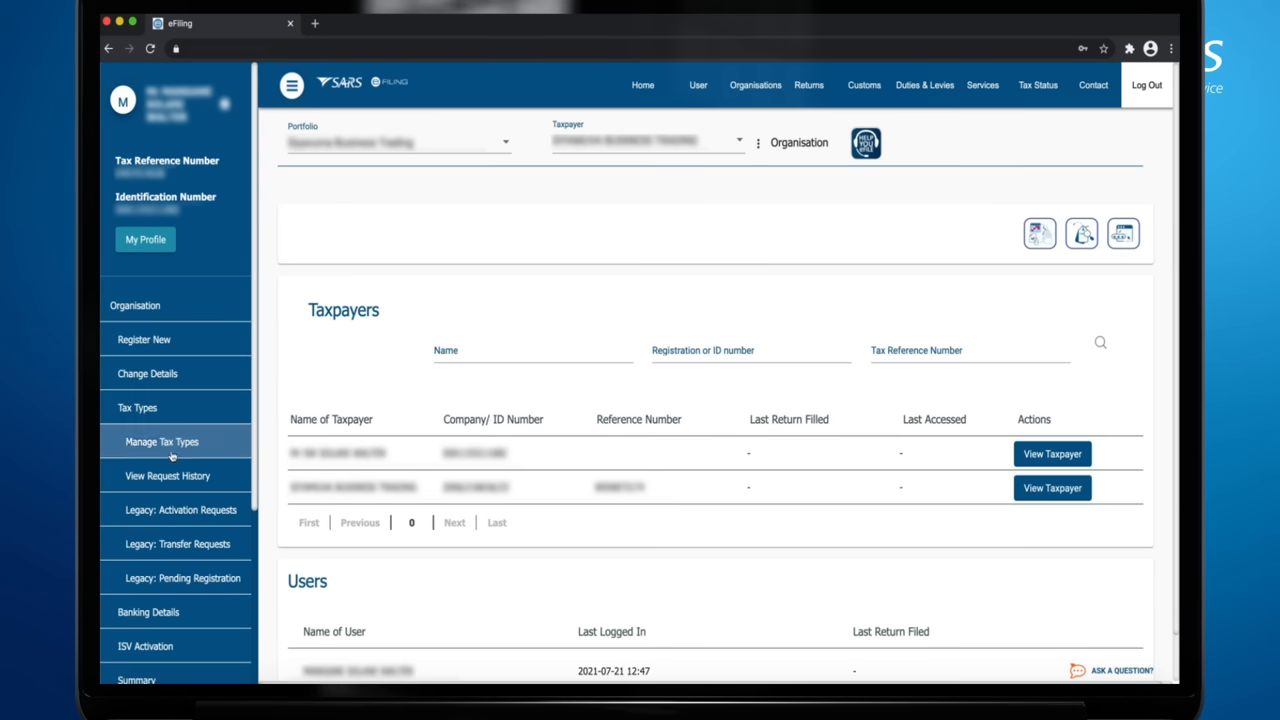
{"action": "left_click", "coordinate": [167, 475]}
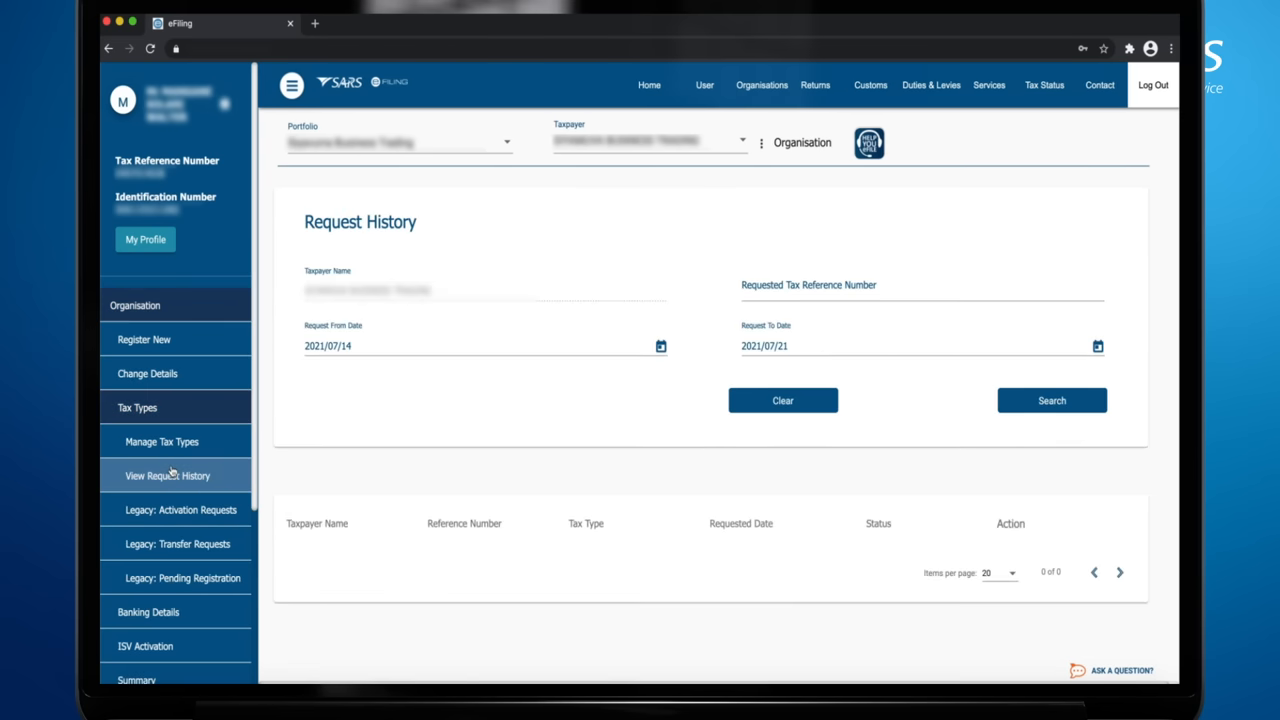
{"action": "left_click", "coordinate": [660, 345]}
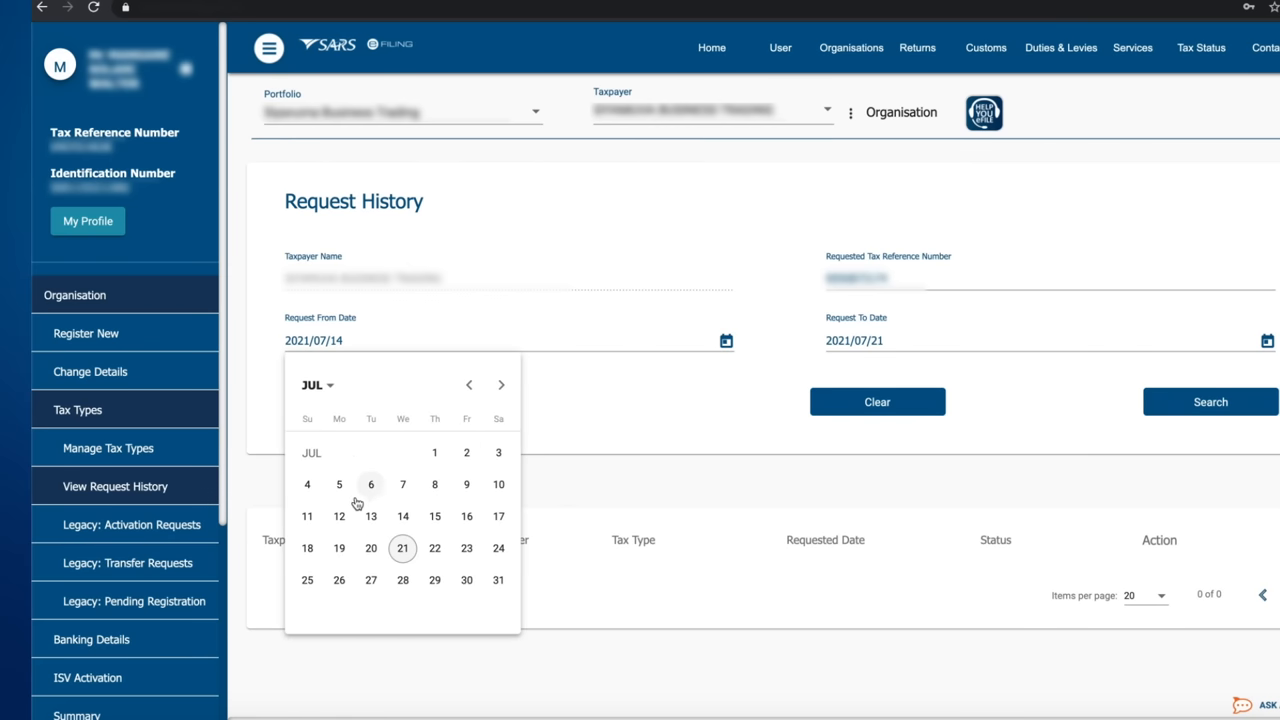
{"action": "mouse_move", "coordinate": [548, 534]}
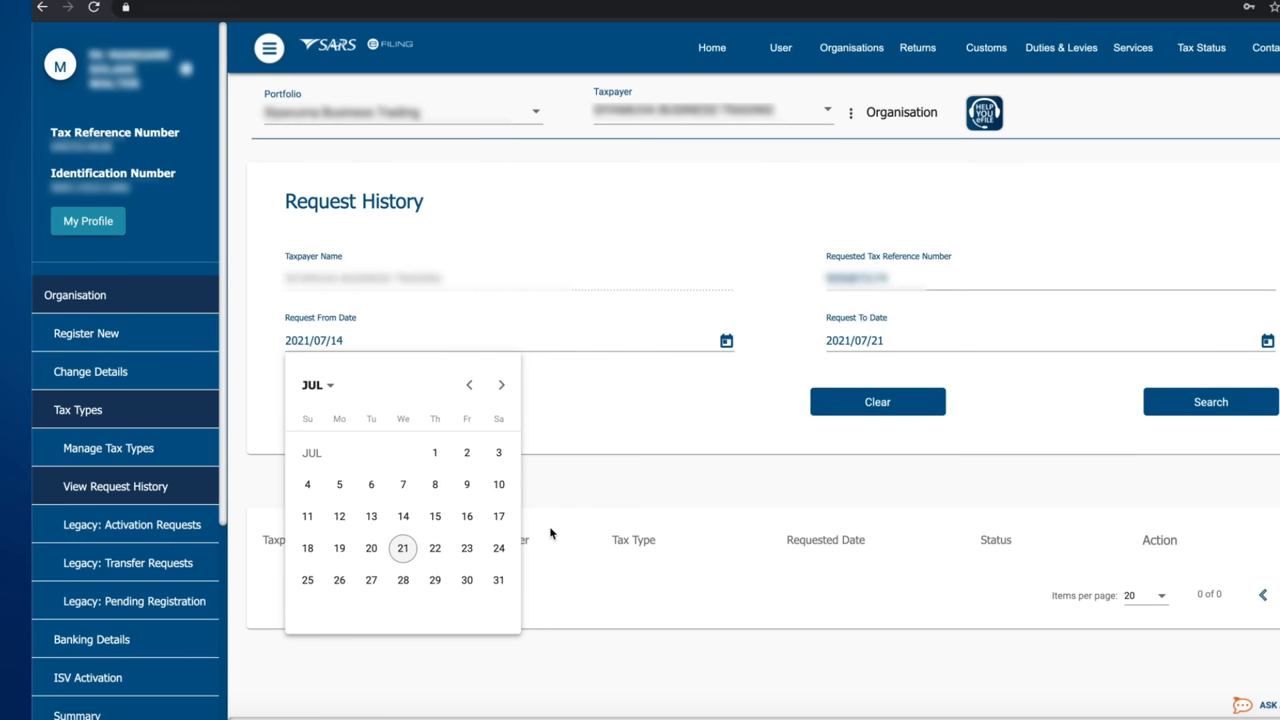
{"action": "left_click", "coordinate": [866, 327]}
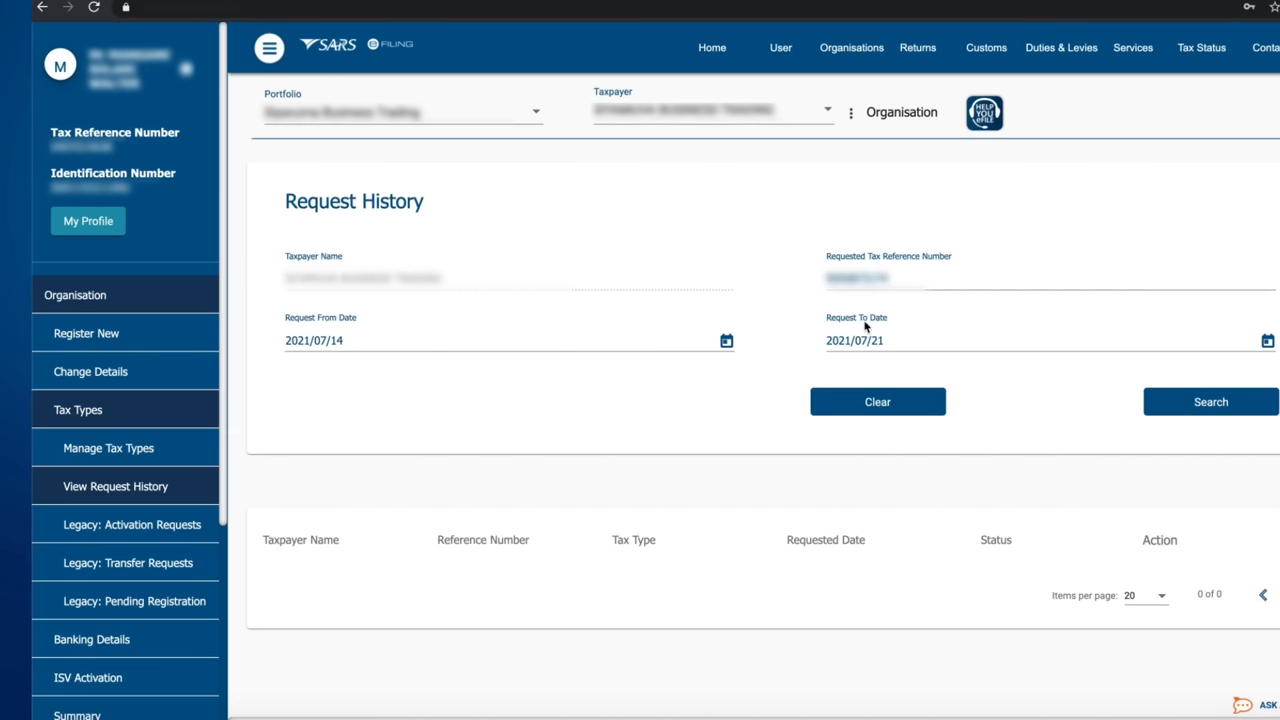
{"action": "mouse_move", "coordinate": [793, 355]}
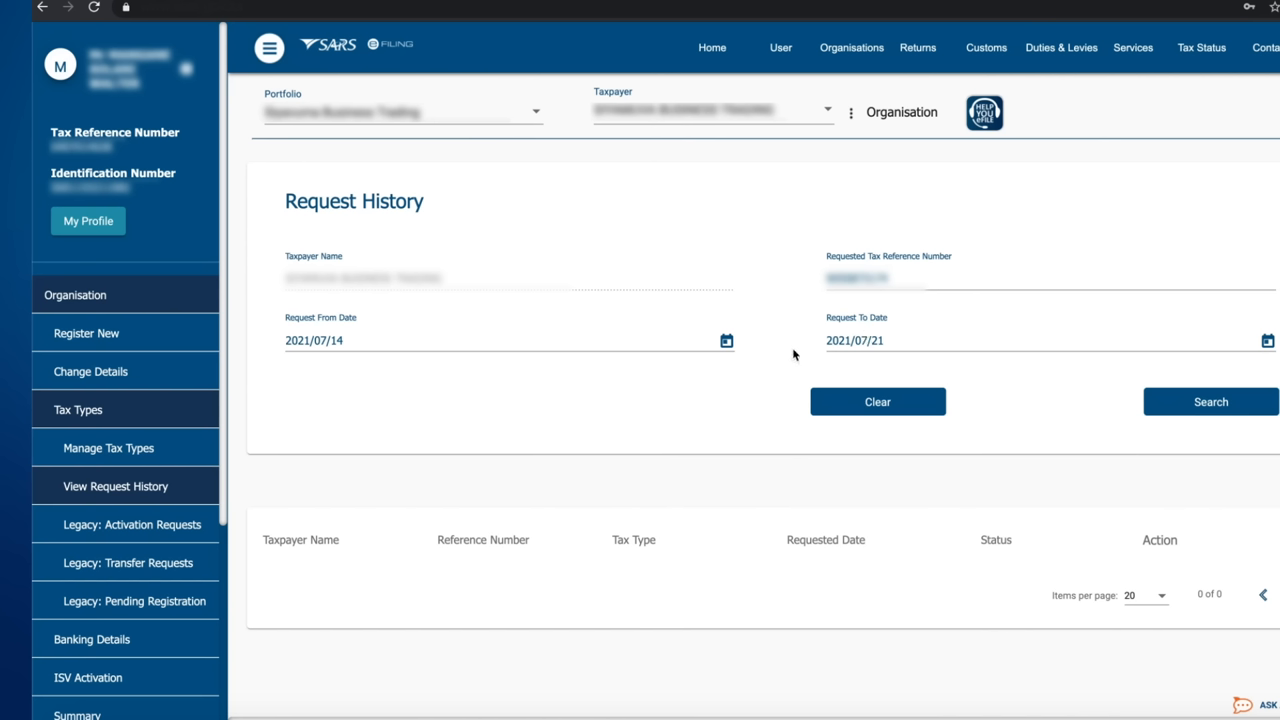
{"action": "left_click", "coordinate": [1210, 401]}
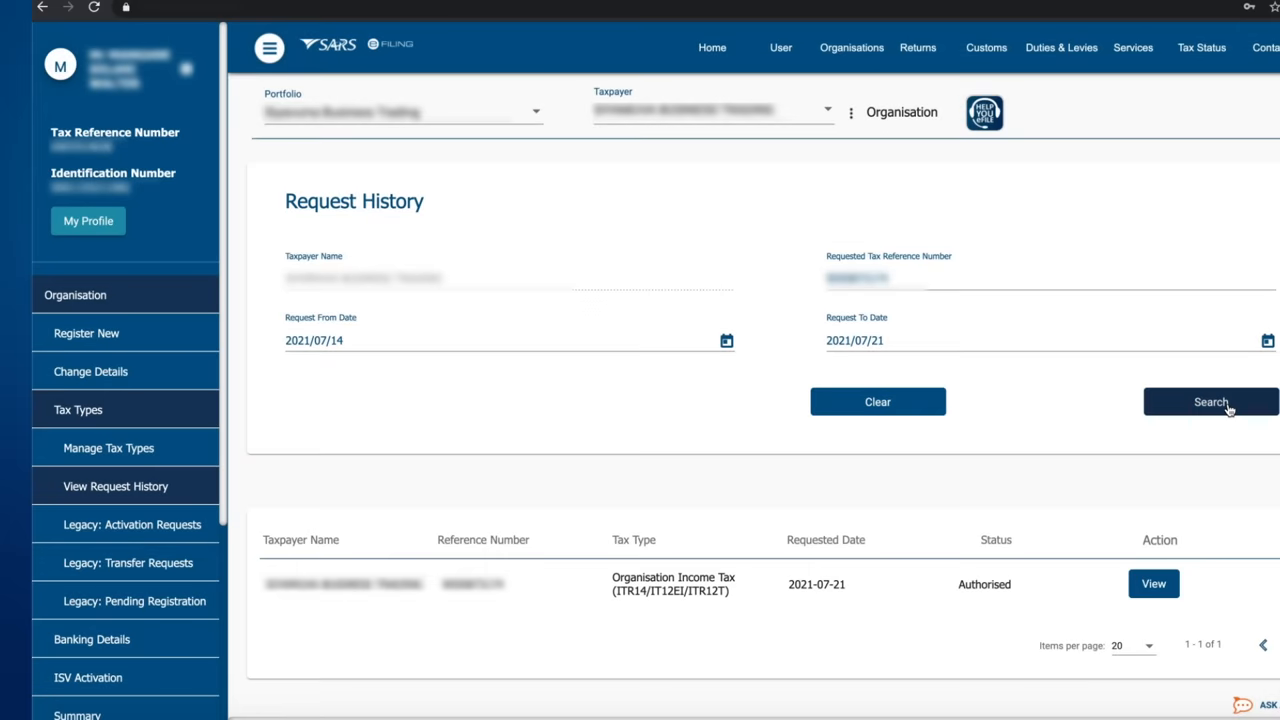
{"action": "mouse_move", "coordinate": [1007, 613]}
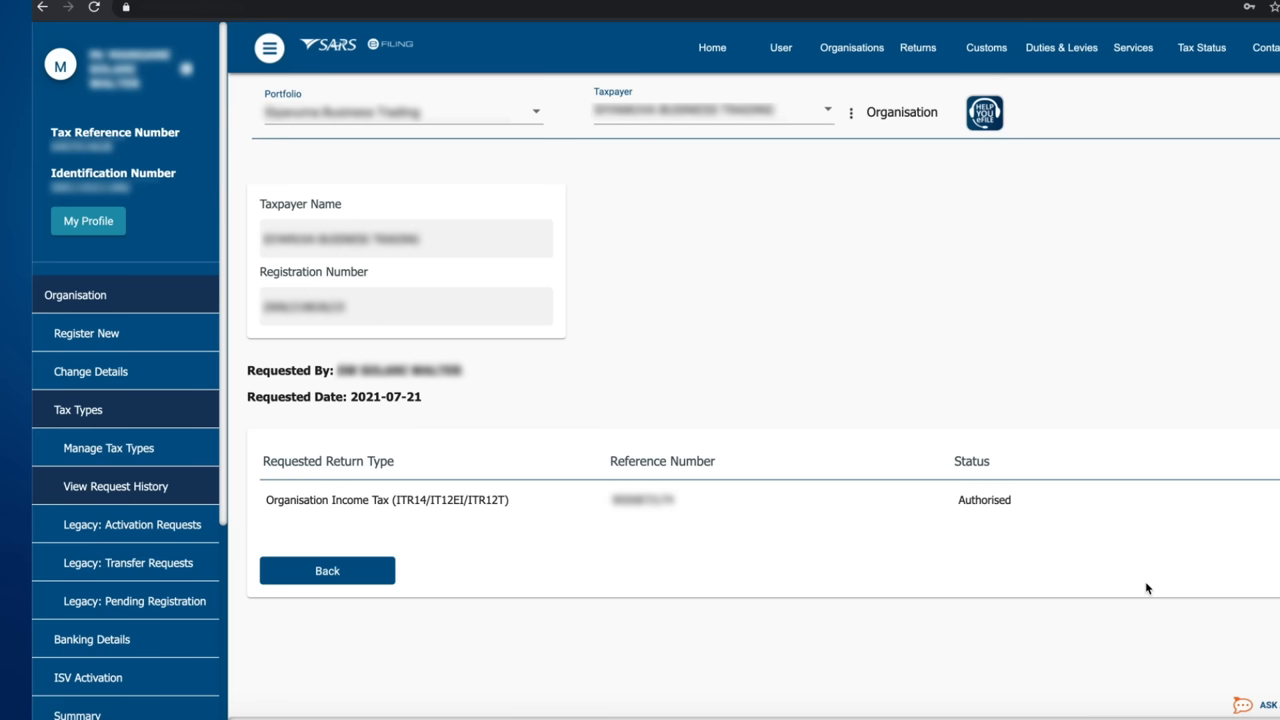
{"action": "mouse_move", "coordinate": [917, 47]}
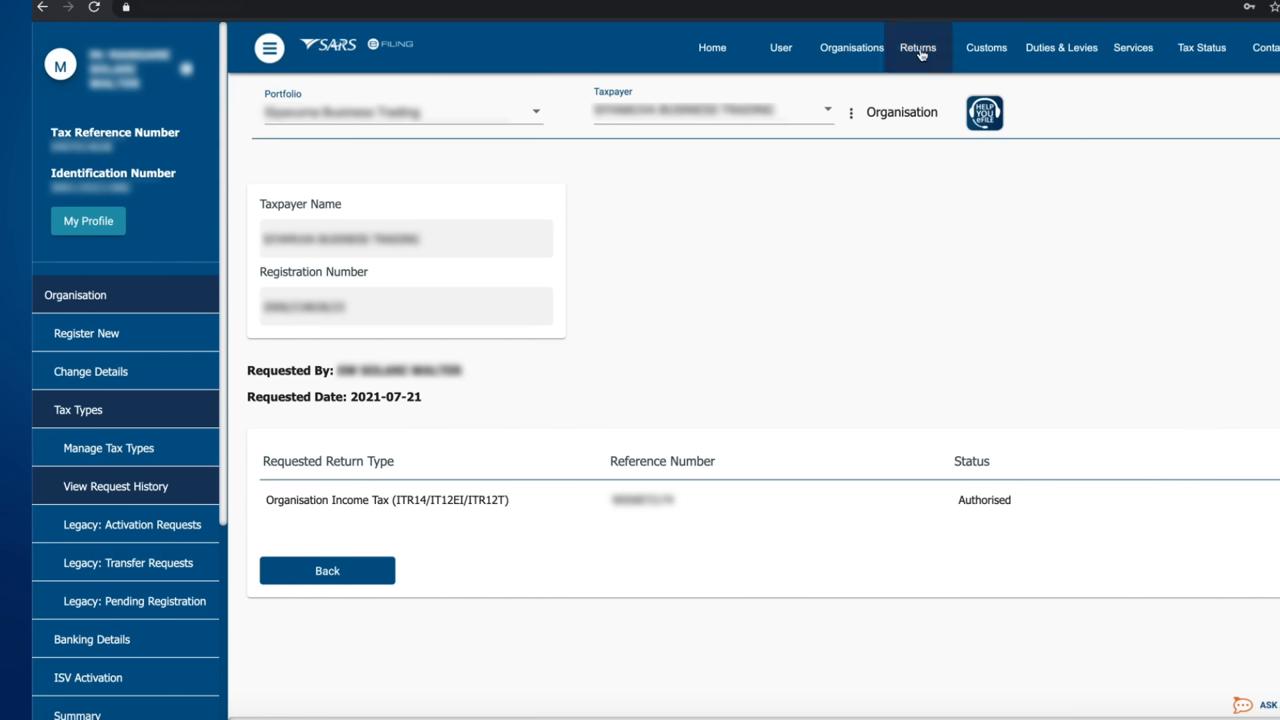
List the company's issued ITR14 income tax returns under Returns Issued.
{"action": "left_click", "coordinate": [910, 47]}
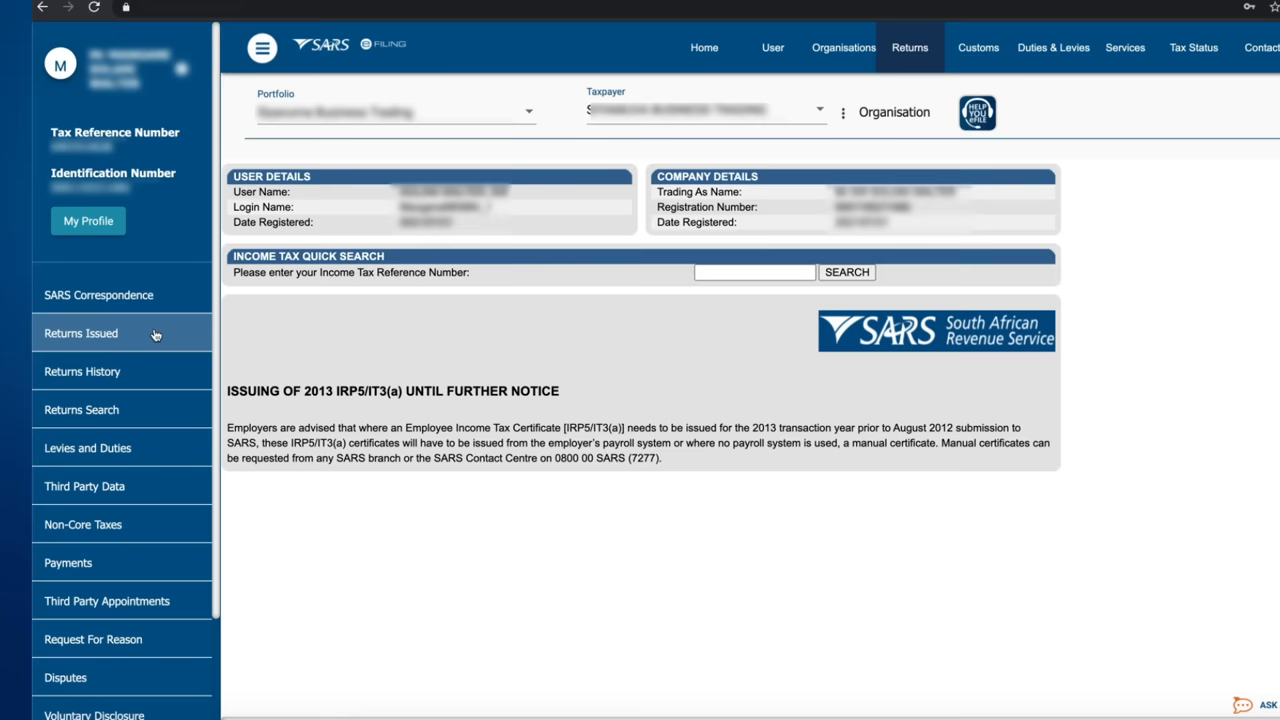
{"action": "left_click", "coordinate": [81, 333]}
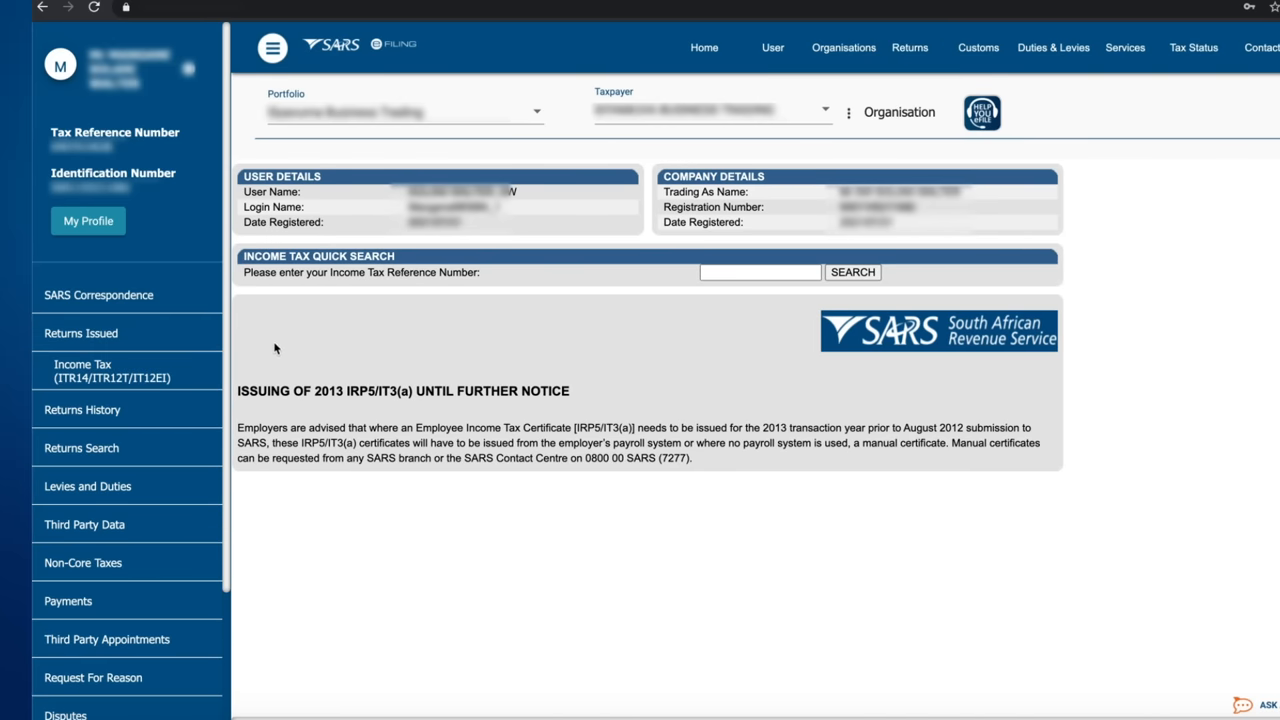
{"action": "left_click", "coordinate": [112, 370]}
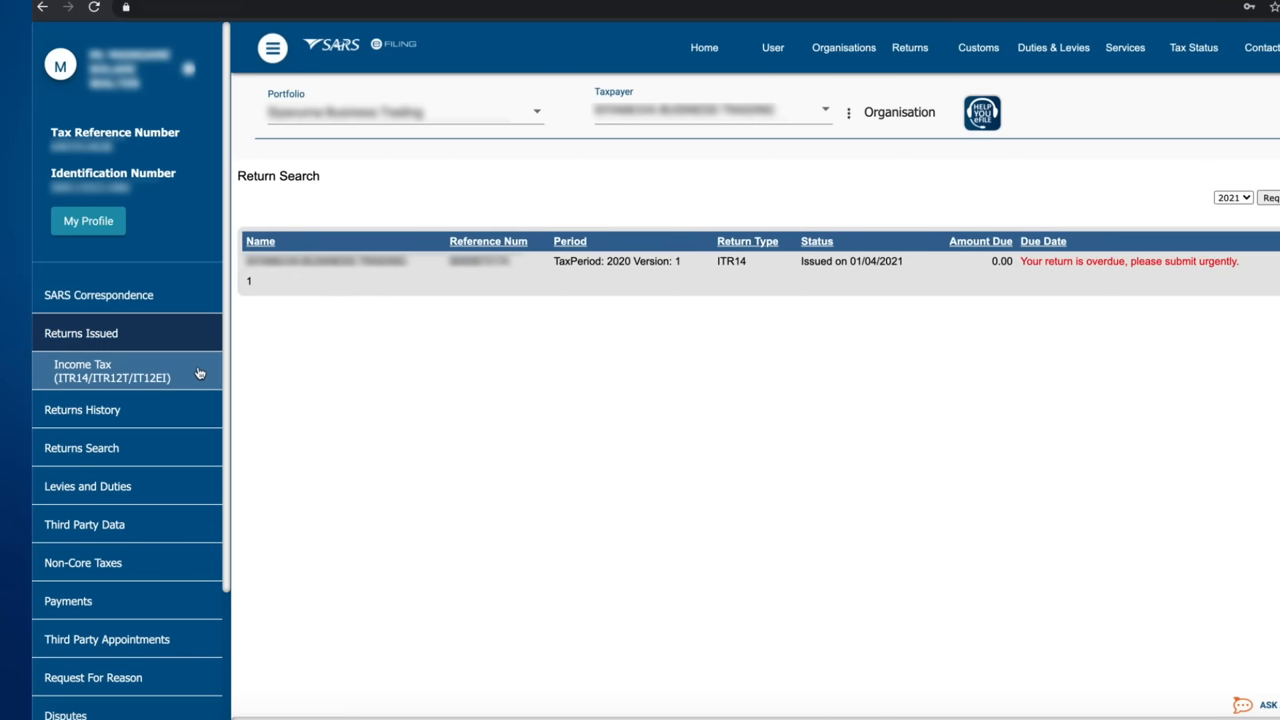